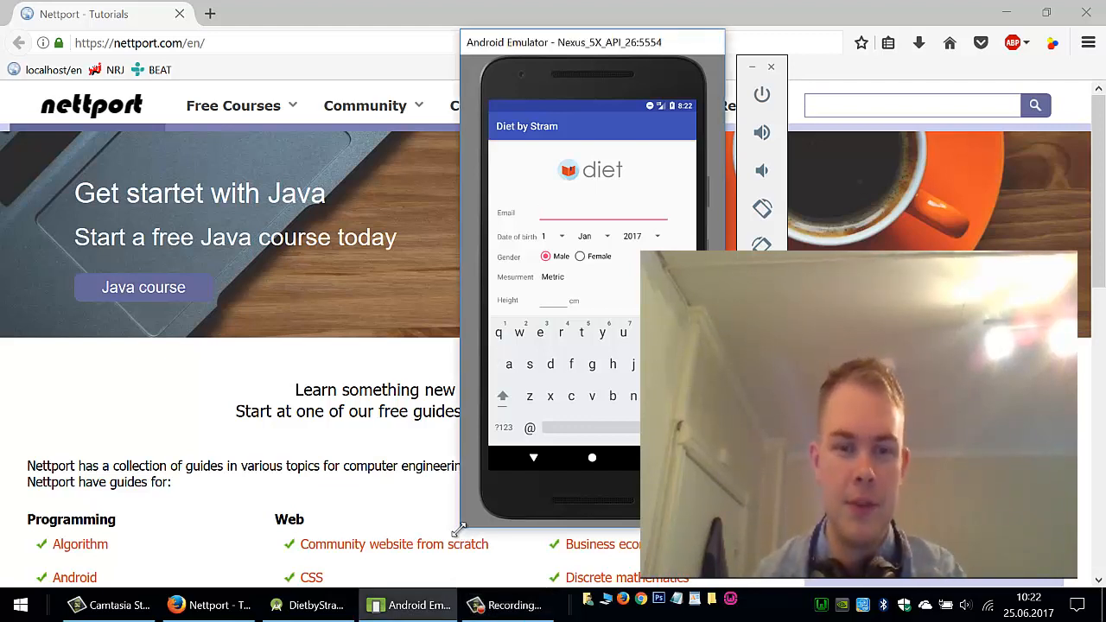
{"action": "left_click_drag", "start_coordinate": [592, 42], "coordinate": [543, 10]}
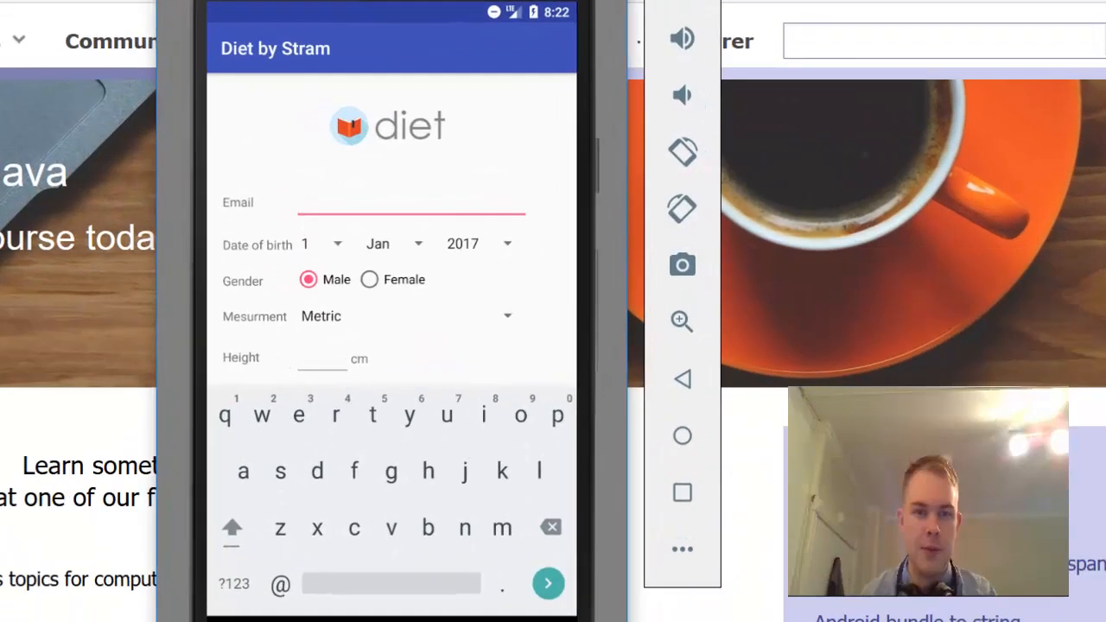
{"action": "left_click", "coordinate": [562, 129]}
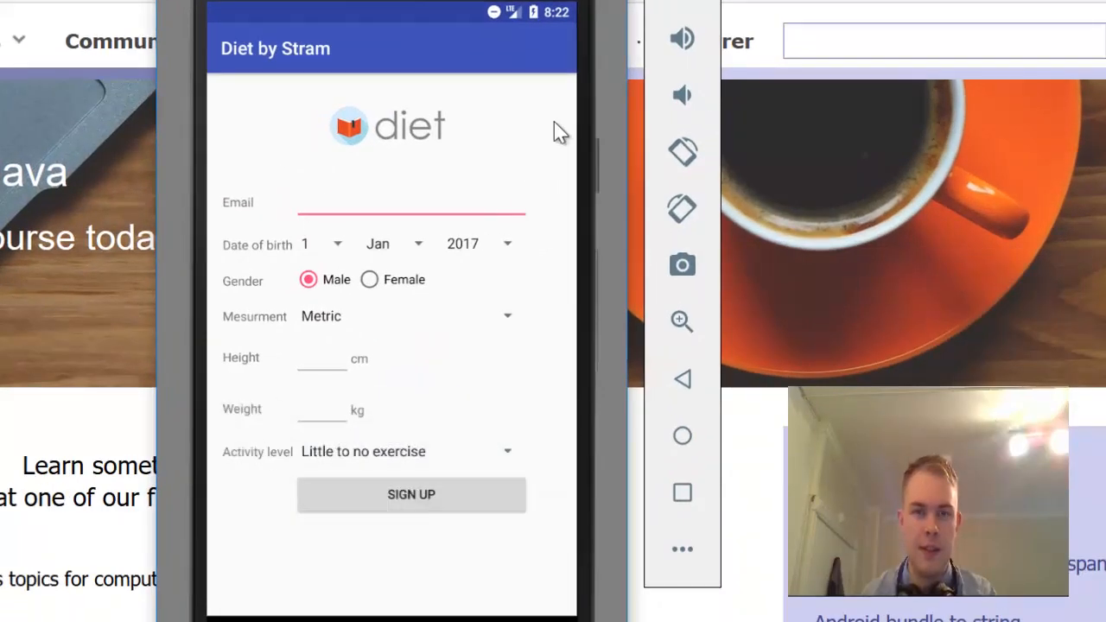
{"action": "mouse_move", "coordinate": [337, 228]}
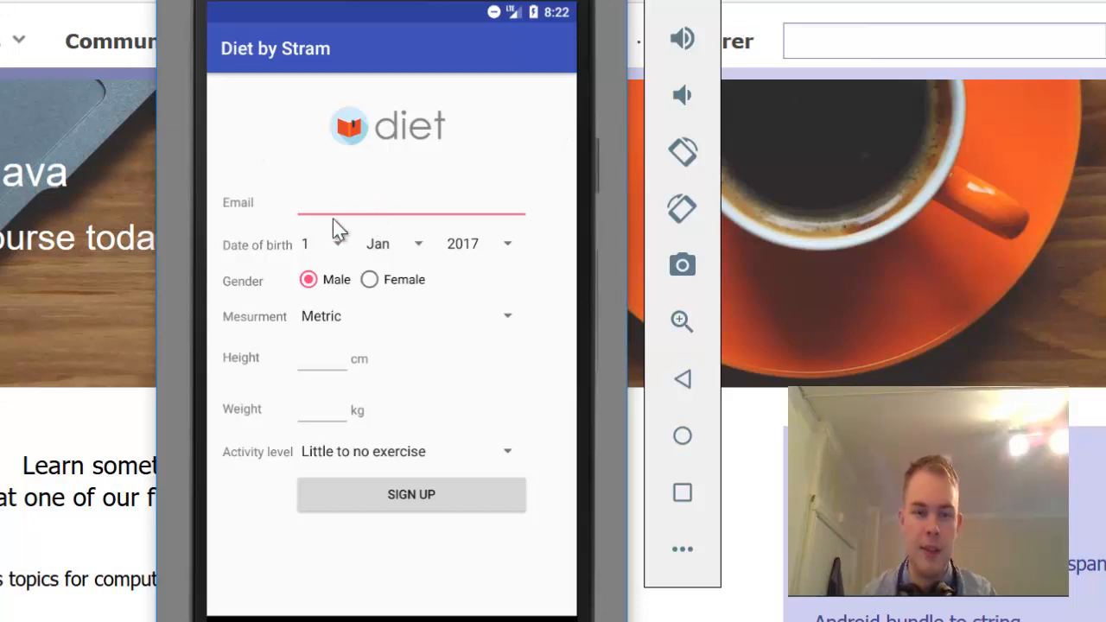
{"action": "mouse_move", "coordinate": [359, 211]}
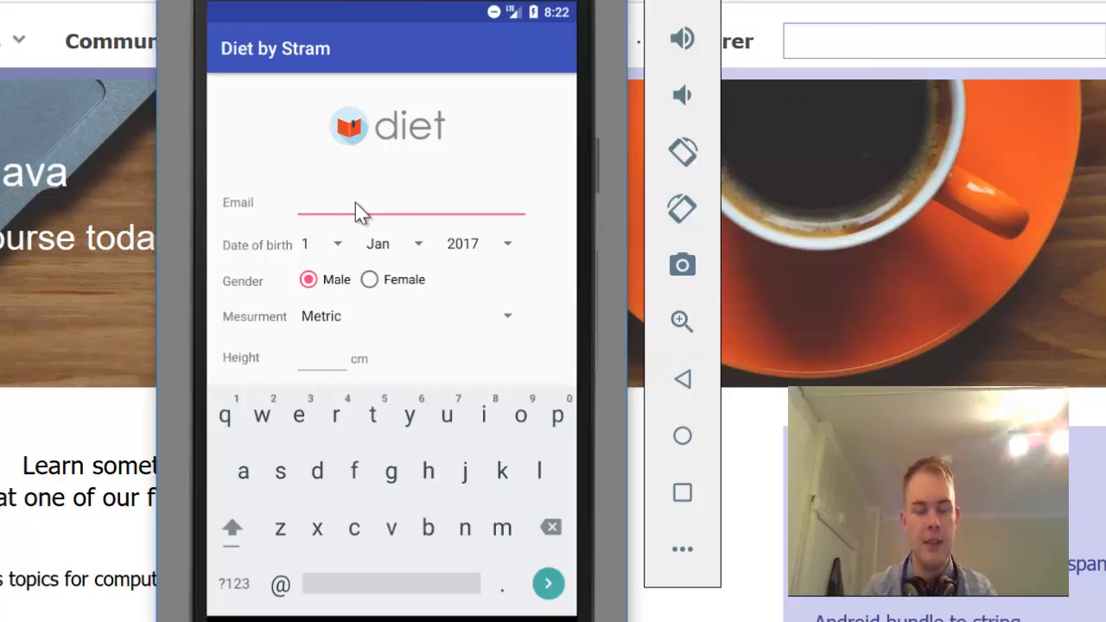
{"action": "type", "text": "emailem"}
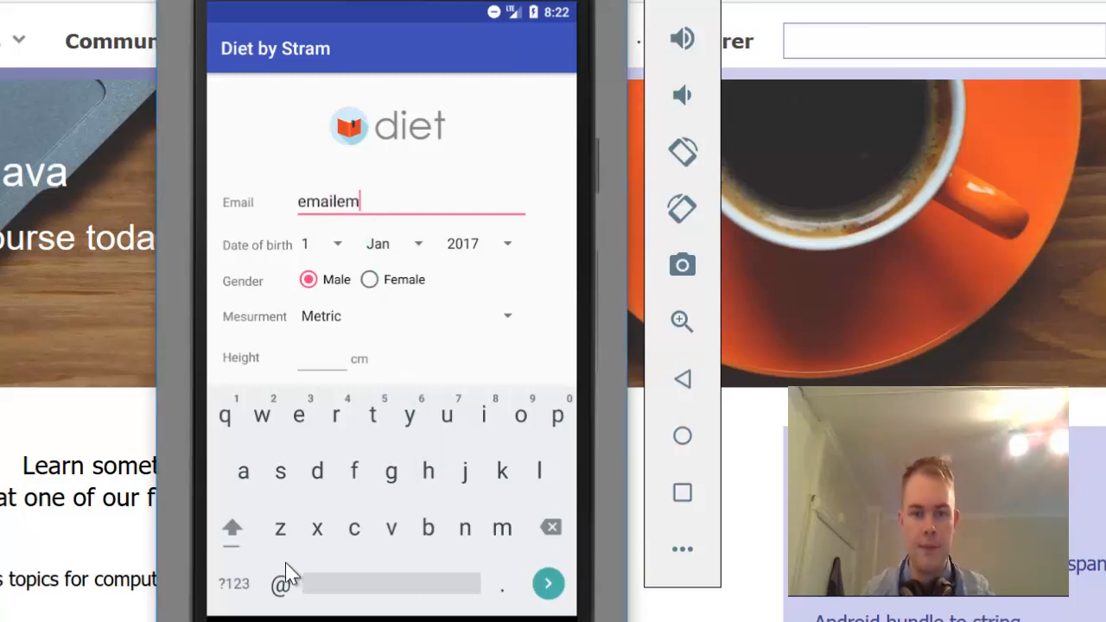
{"action": "type", "text": "@email.com"}
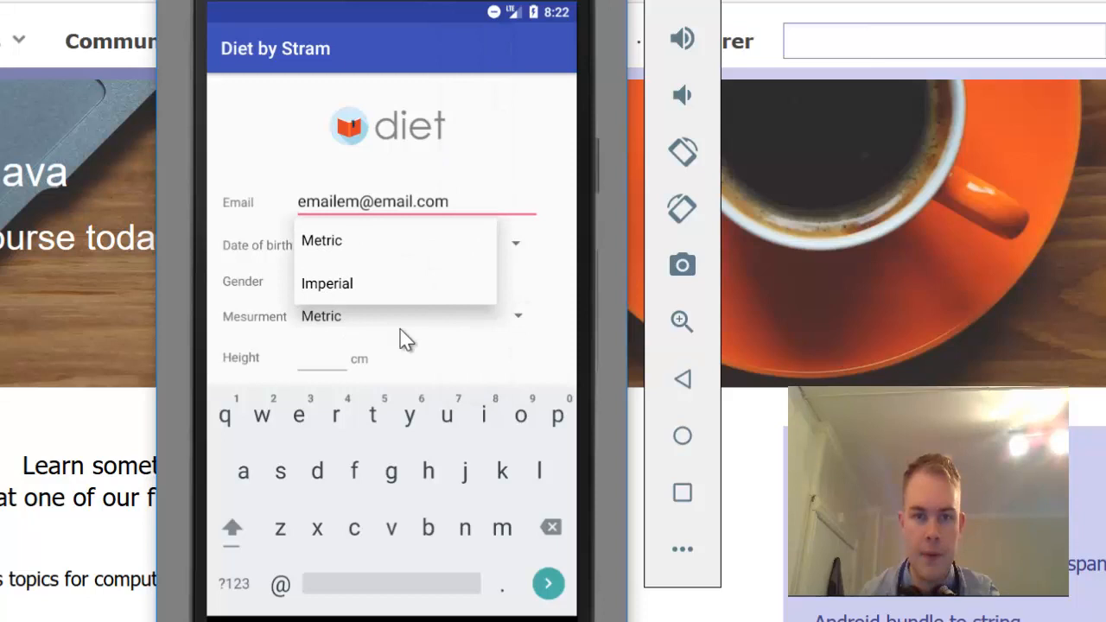
{"action": "type", "text": "18"}
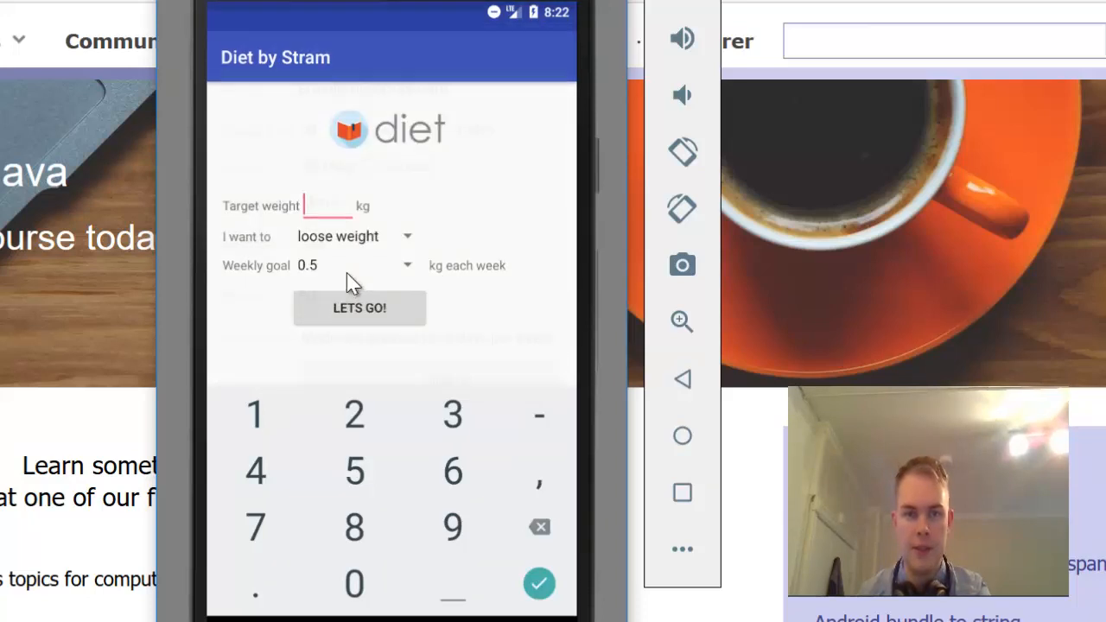
{"action": "type", "text": "75"}
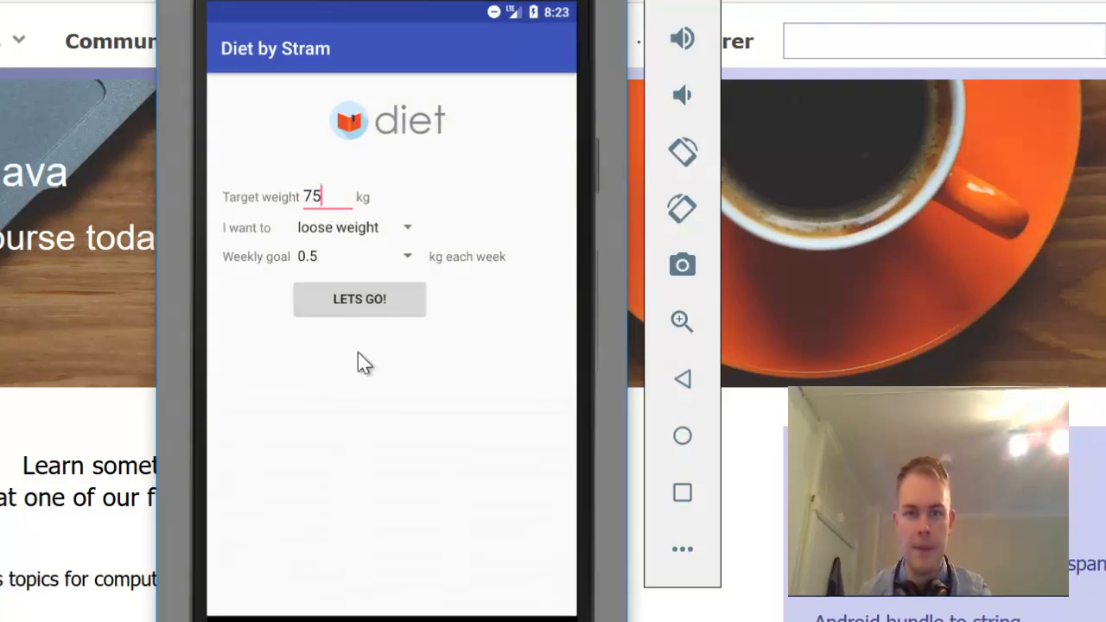
- Finish setup with LETS GO! to reach the diary, then view the Profile page from the drawer
{"action": "left_click", "coordinate": [359, 299]}
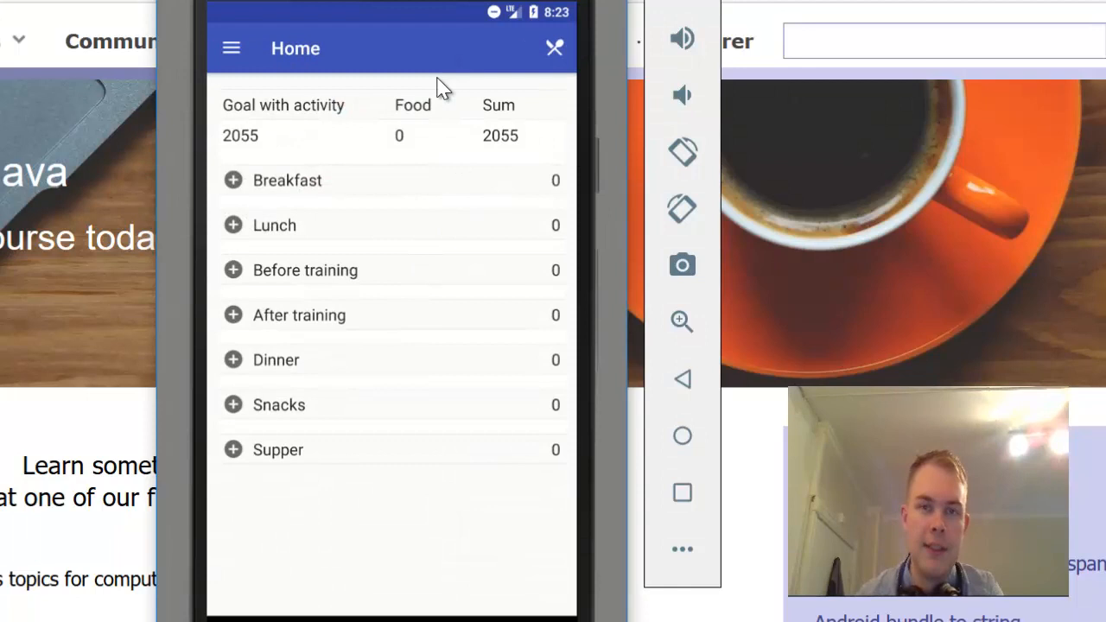
{"action": "mouse_move", "coordinate": [273, 536]}
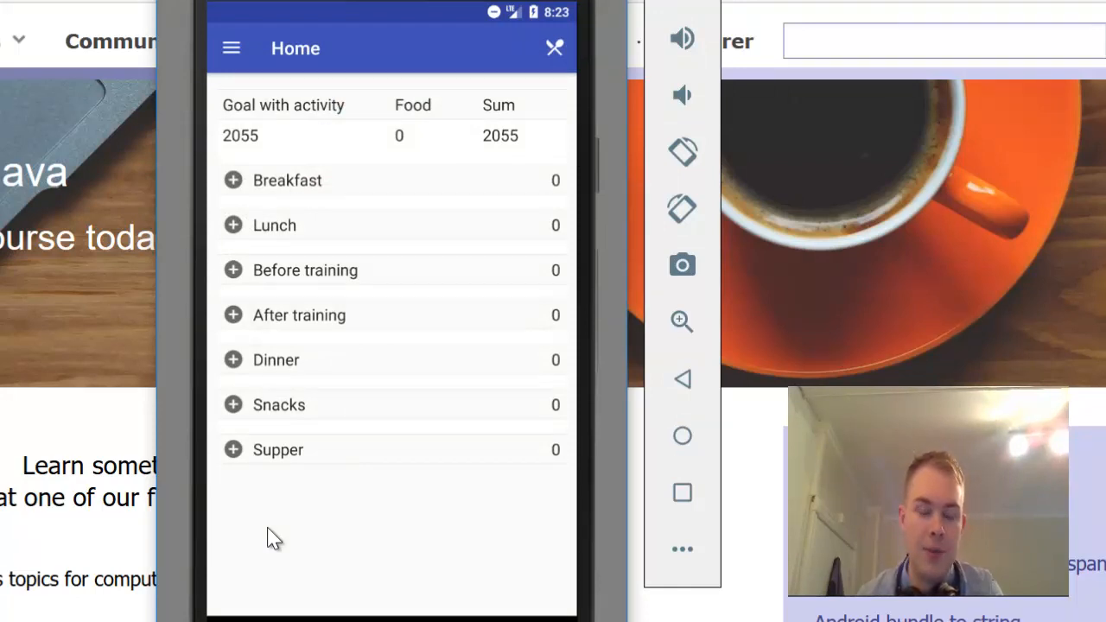
{"action": "mouse_move", "coordinate": [304, 183]}
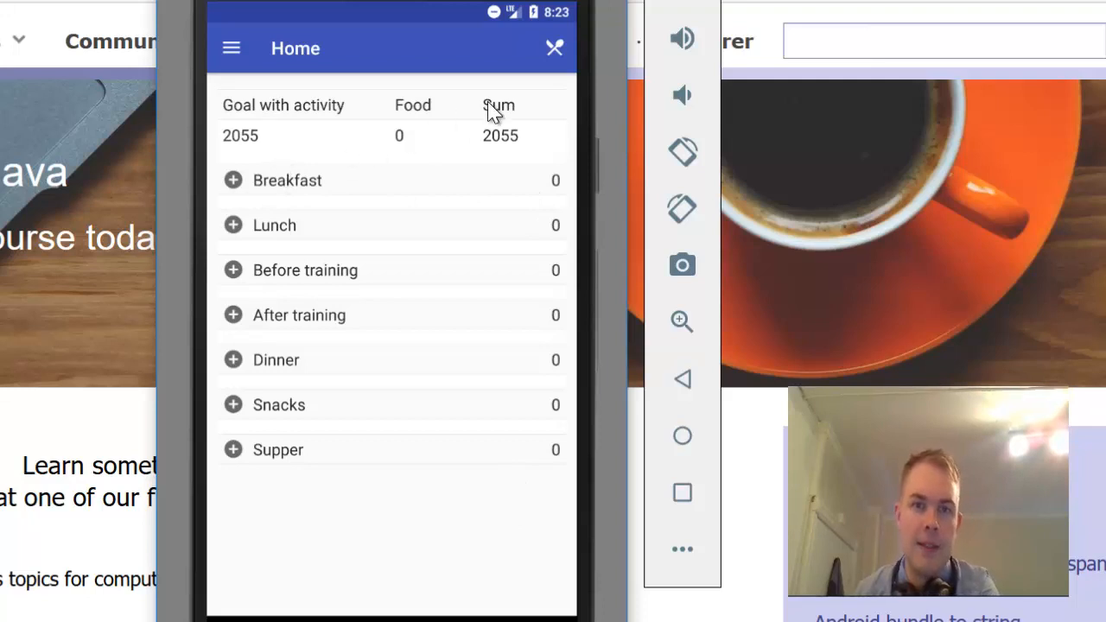
{"action": "left_click", "coordinate": [232, 48]}
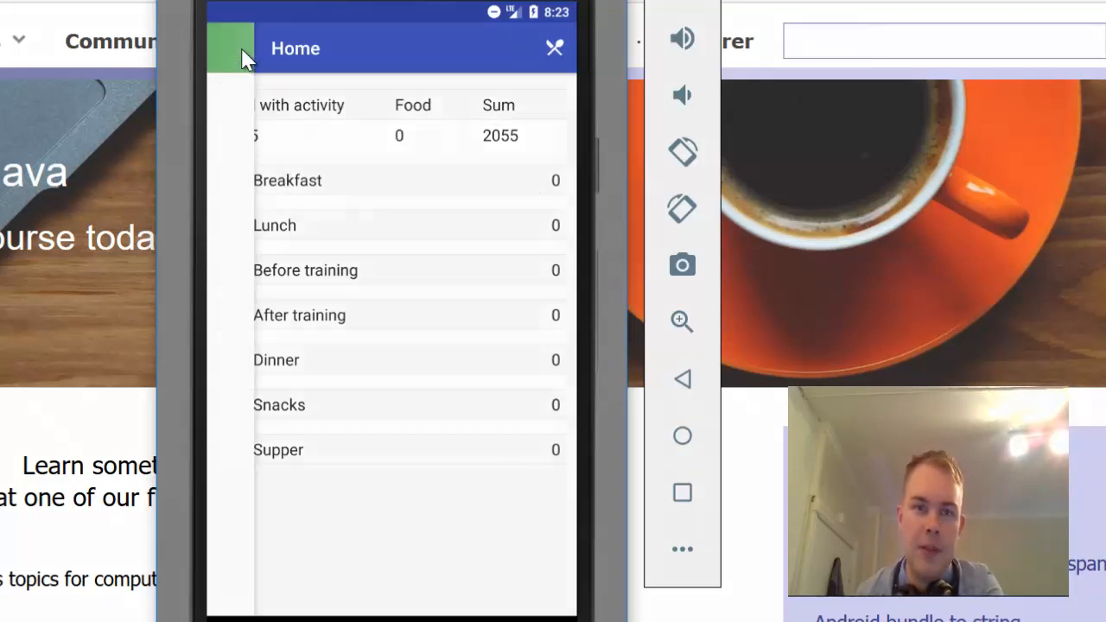
{"action": "left_click", "coordinate": [230, 49]}
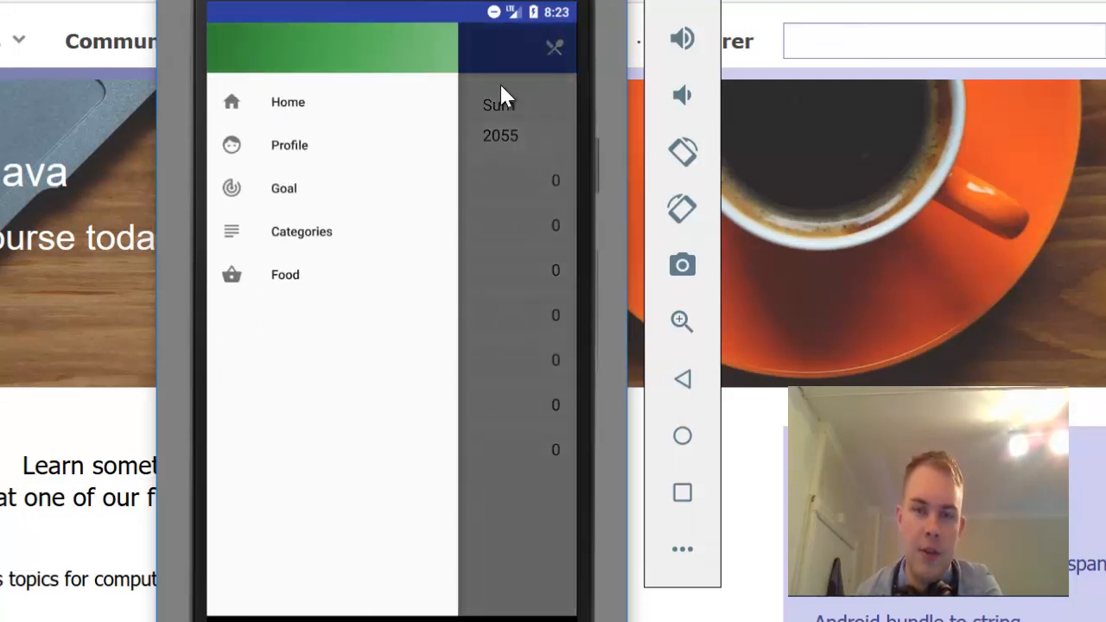
{"action": "left_click", "coordinate": [291, 145]}
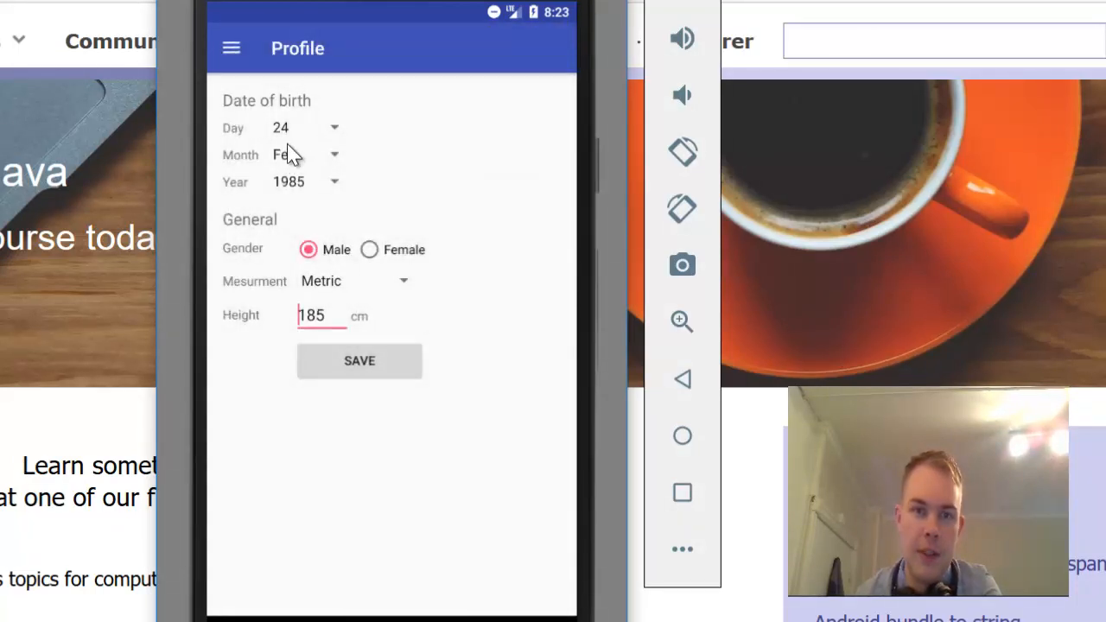
- View the Goal page with Advanced ticked to show the detailed calculated numbers
{"action": "left_click", "coordinate": [231, 48]}
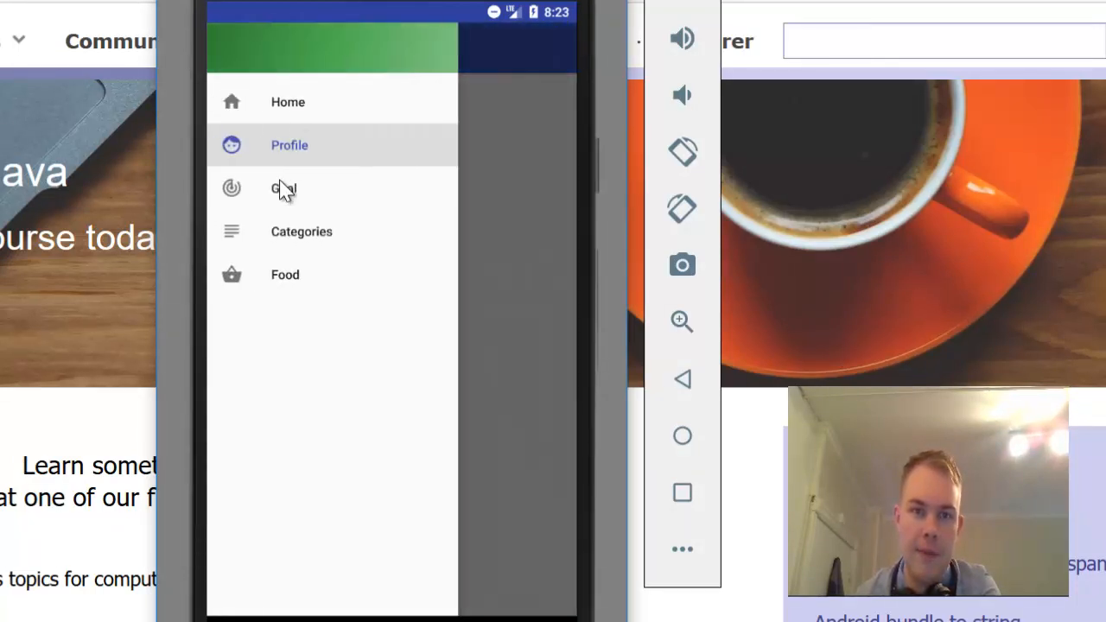
{"action": "left_click", "coordinate": [285, 189]}
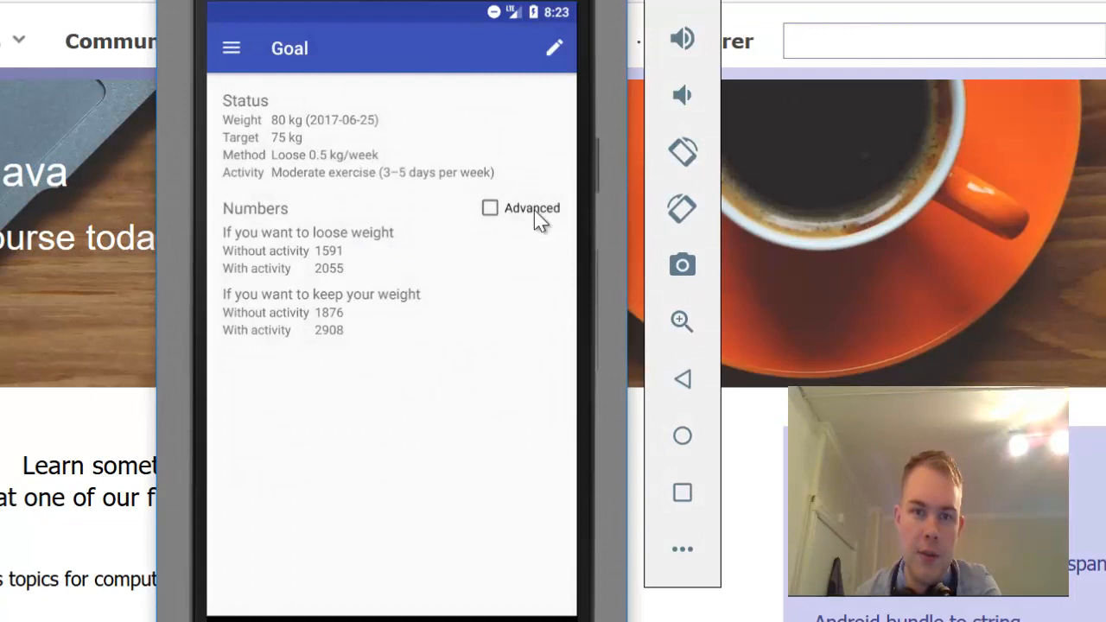
{"action": "left_click", "coordinate": [491, 207]}
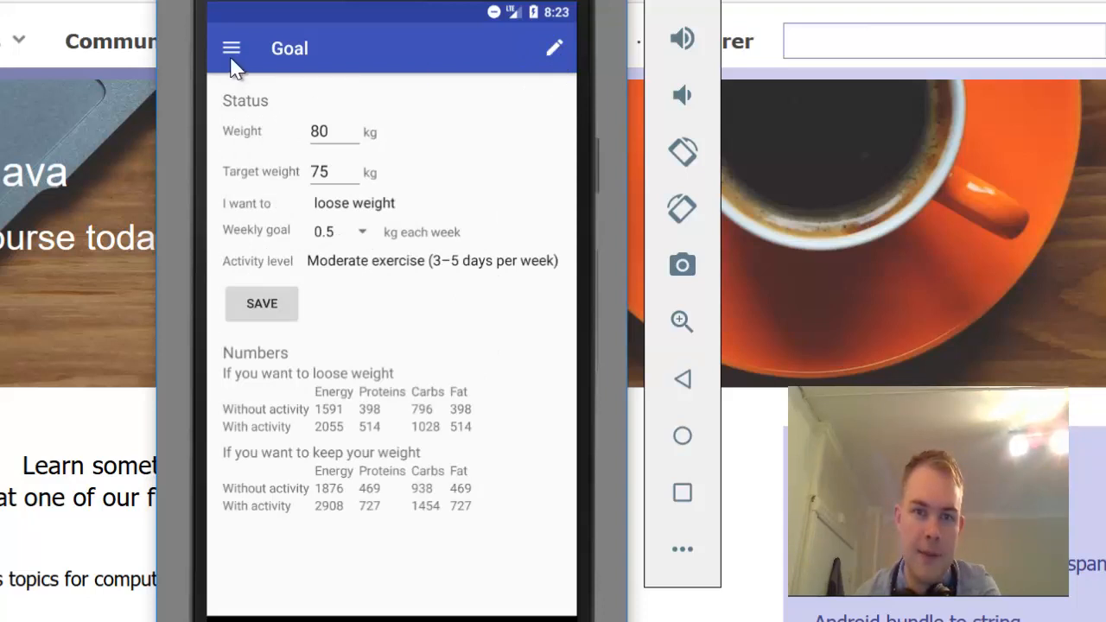
{"action": "left_click", "coordinate": [232, 48]}
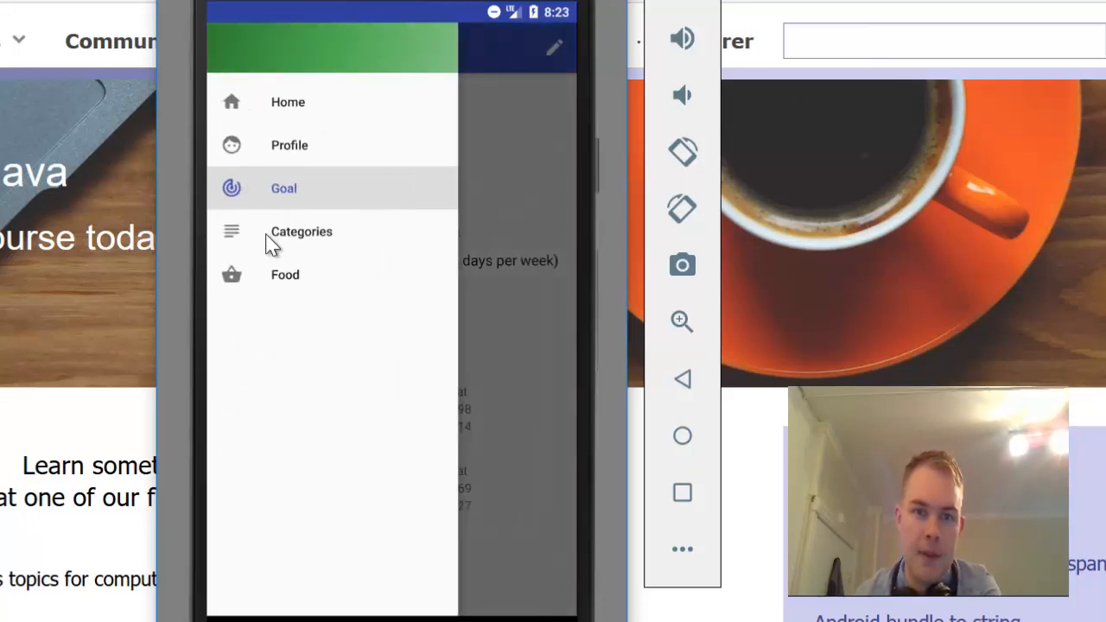
- Browse Categories > Health > Protein bars to the Chocolate peanut bar's calorie table
{"action": "left_click", "coordinate": [301, 232]}
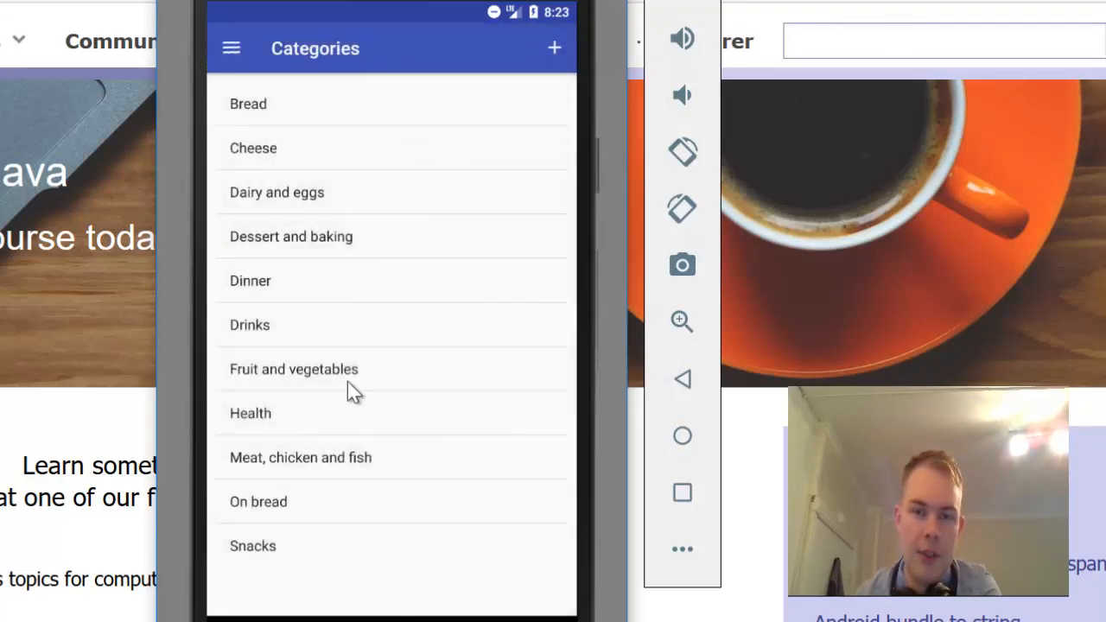
{"action": "mouse_move", "coordinate": [308, 201]}
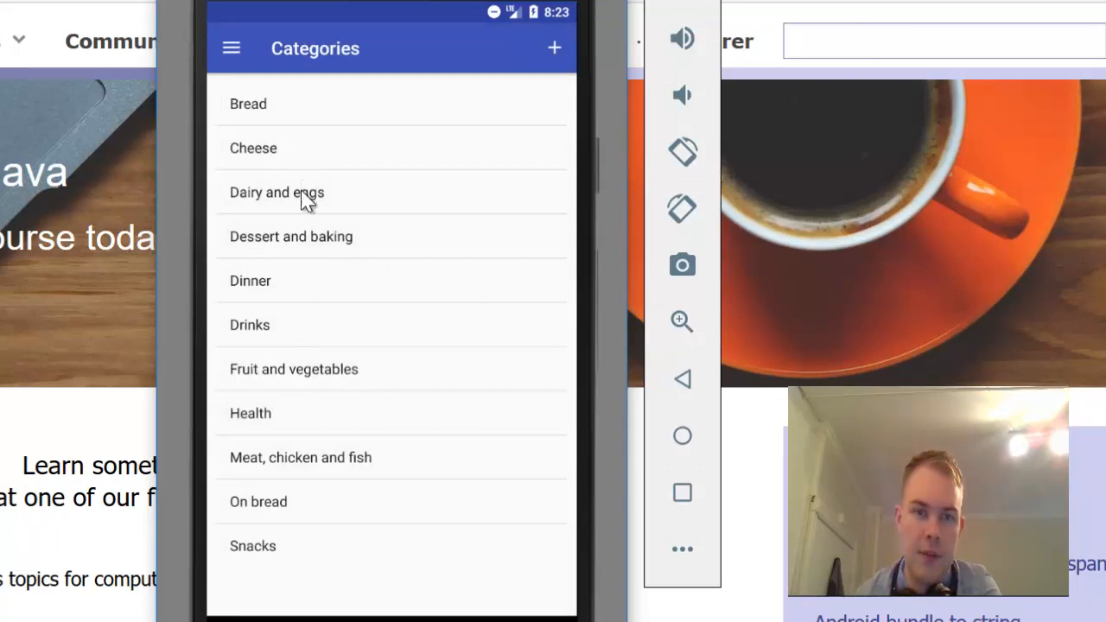
{"action": "left_click", "coordinate": [249, 414]}
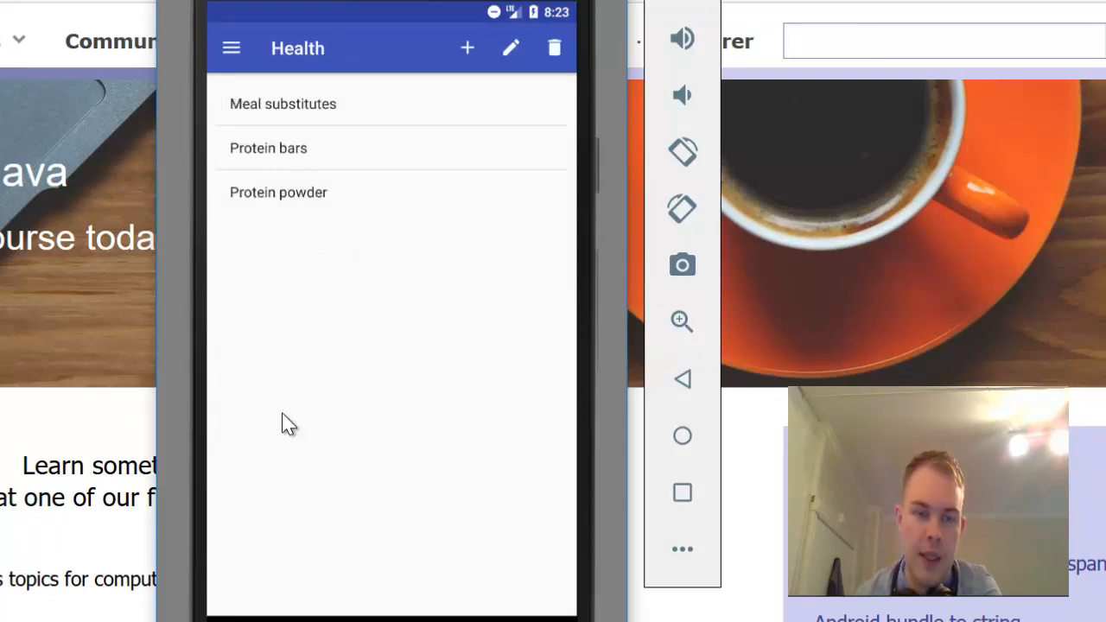
{"action": "left_click", "coordinate": [268, 149]}
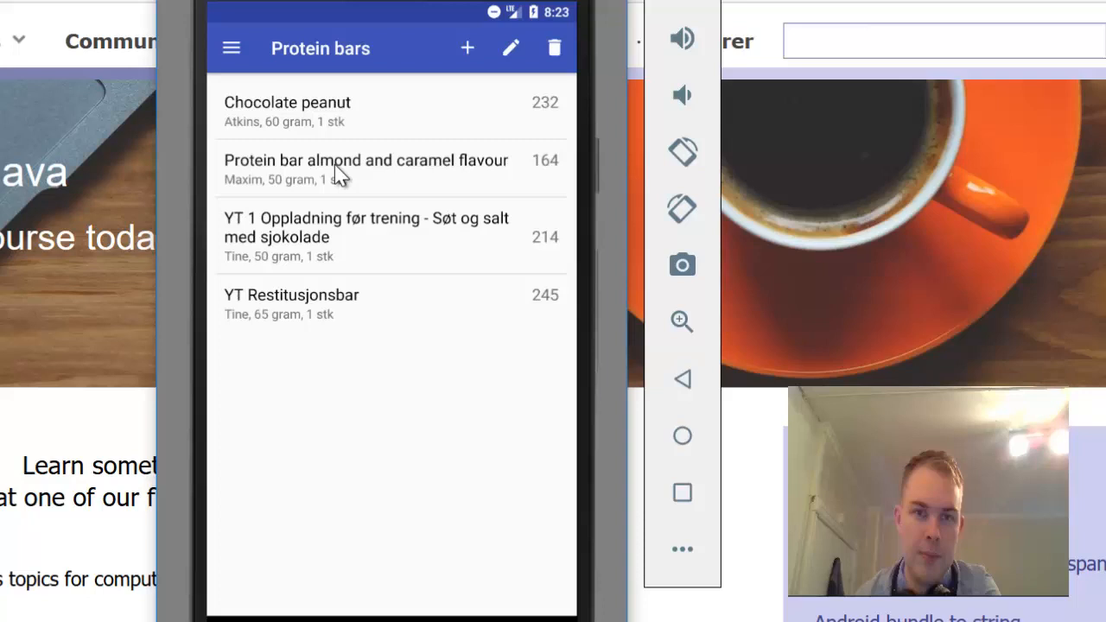
{"action": "mouse_move", "coordinate": [315, 117]}
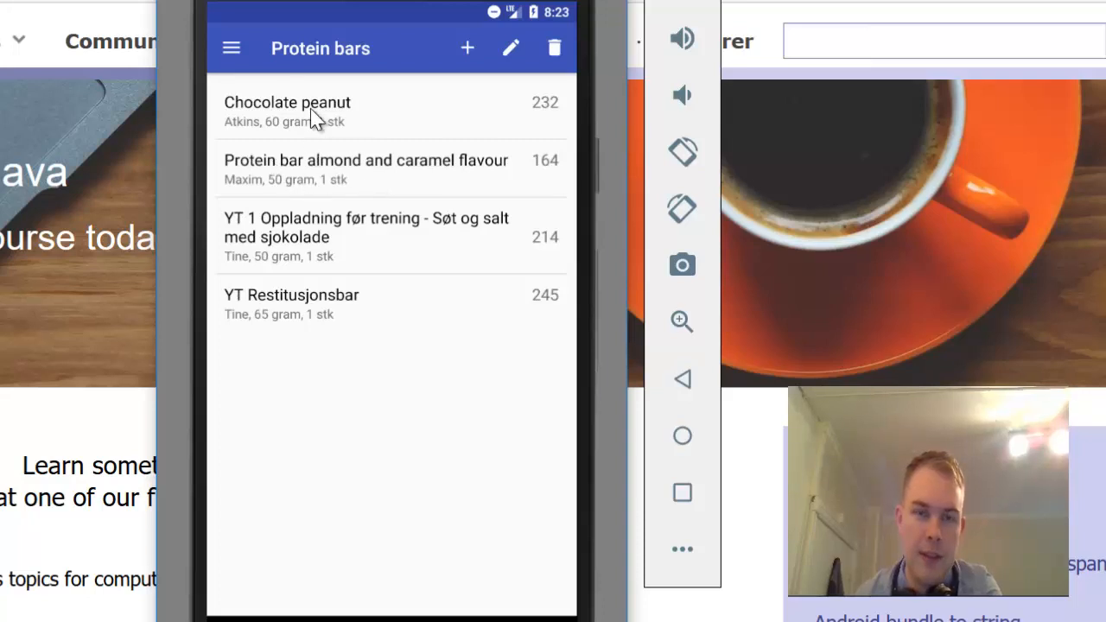
{"action": "left_click", "coordinate": [287, 111]}
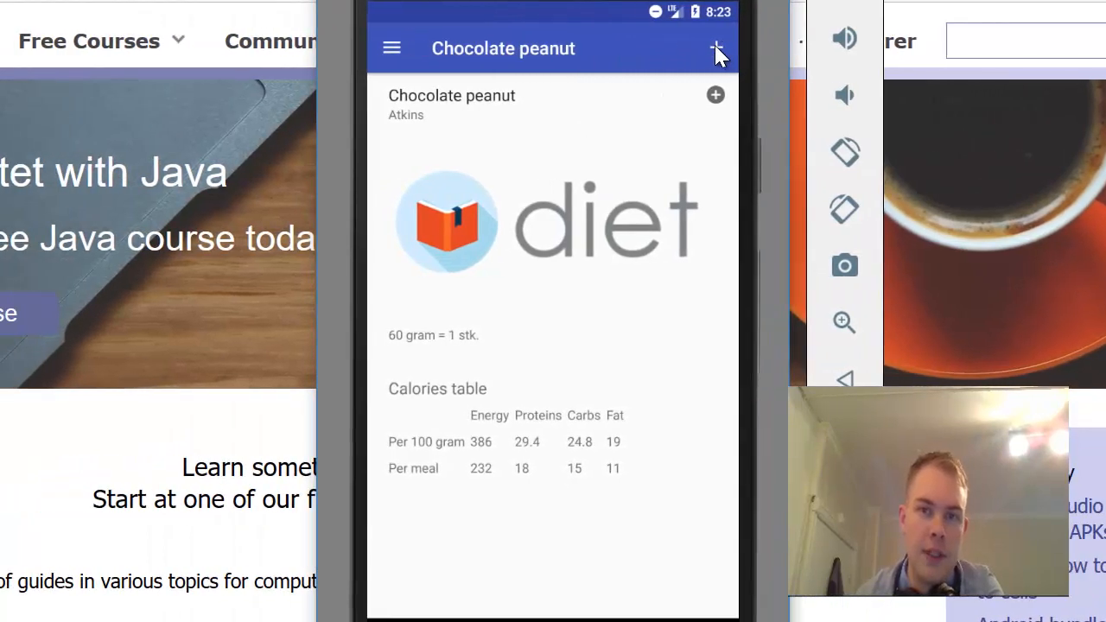
{"action": "mouse_move", "coordinate": [688, 59]}
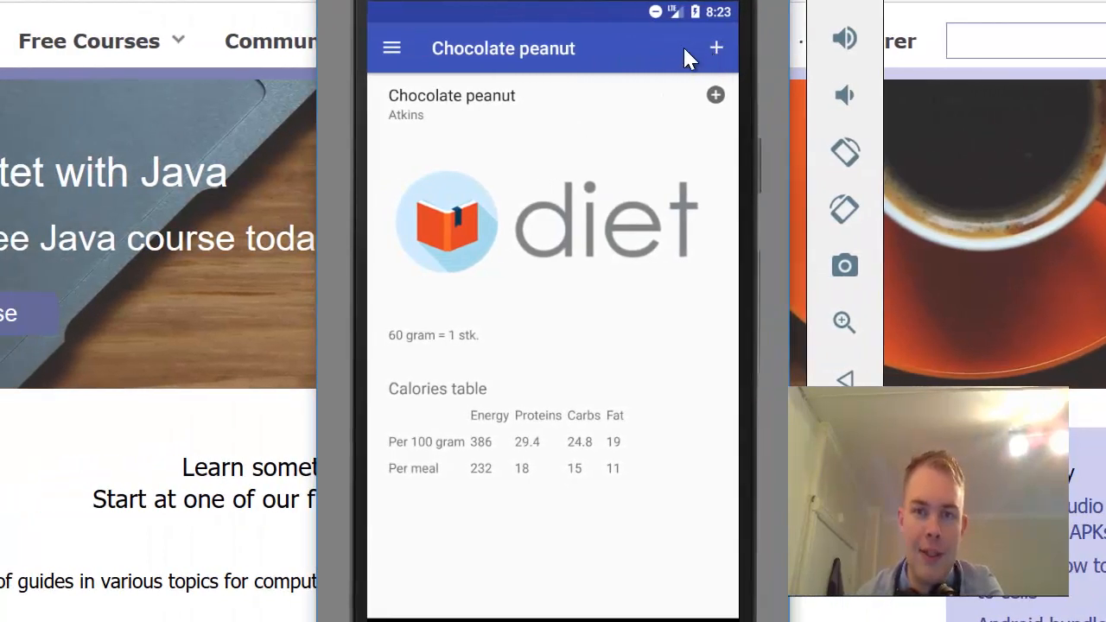
- Return to the category list and view the Bread category
{"action": "left_click", "coordinate": [390, 49]}
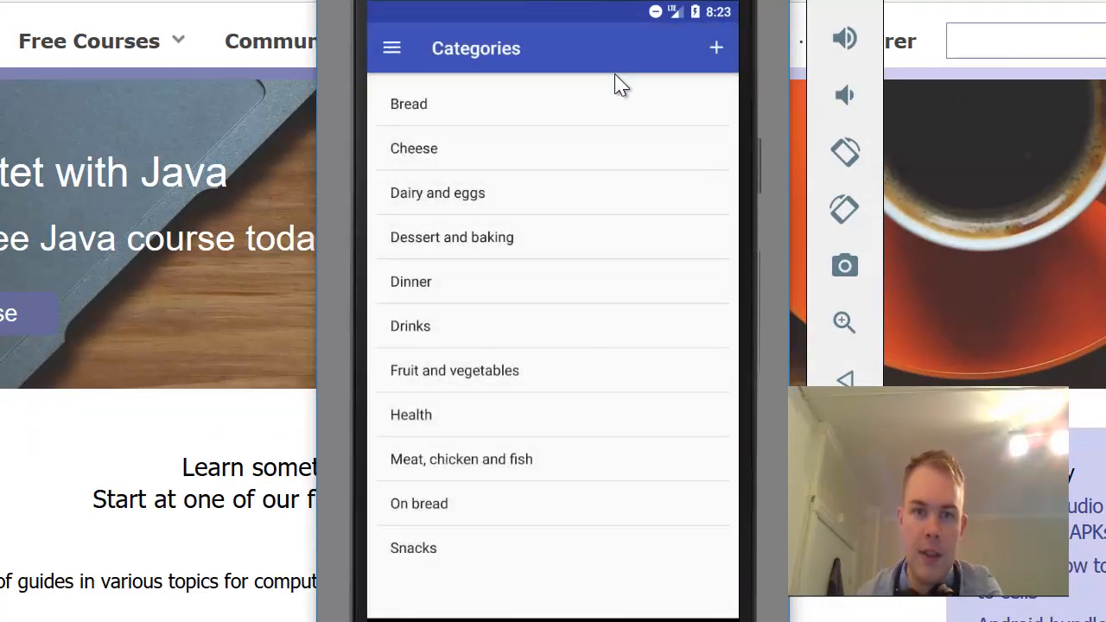
{"action": "left_click", "coordinate": [408, 103]}
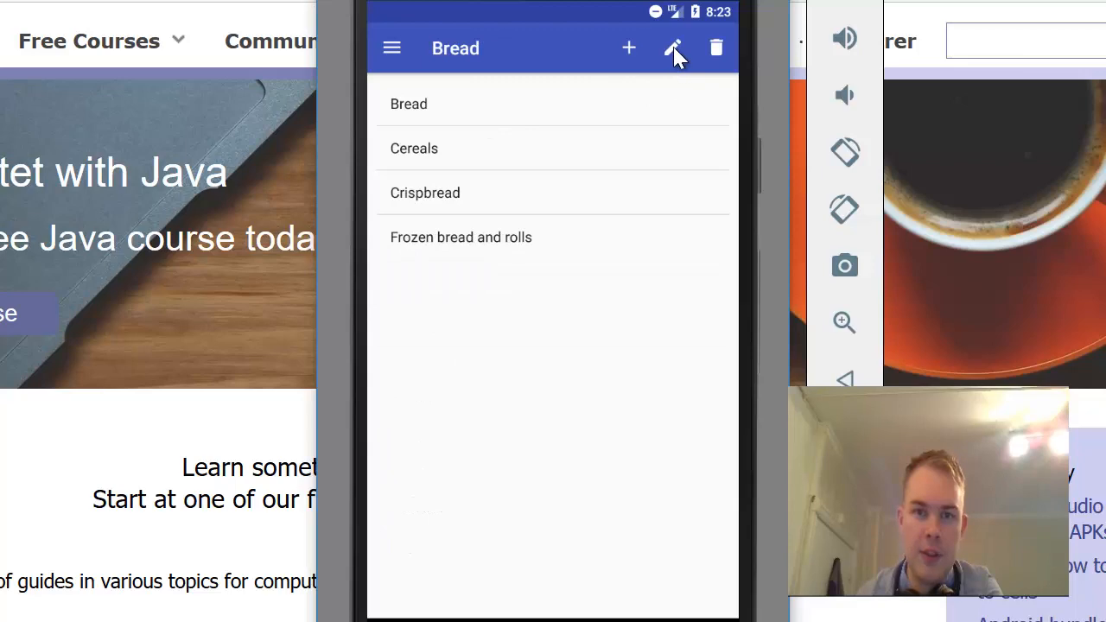
{"action": "left_click", "coordinate": [390, 49]}
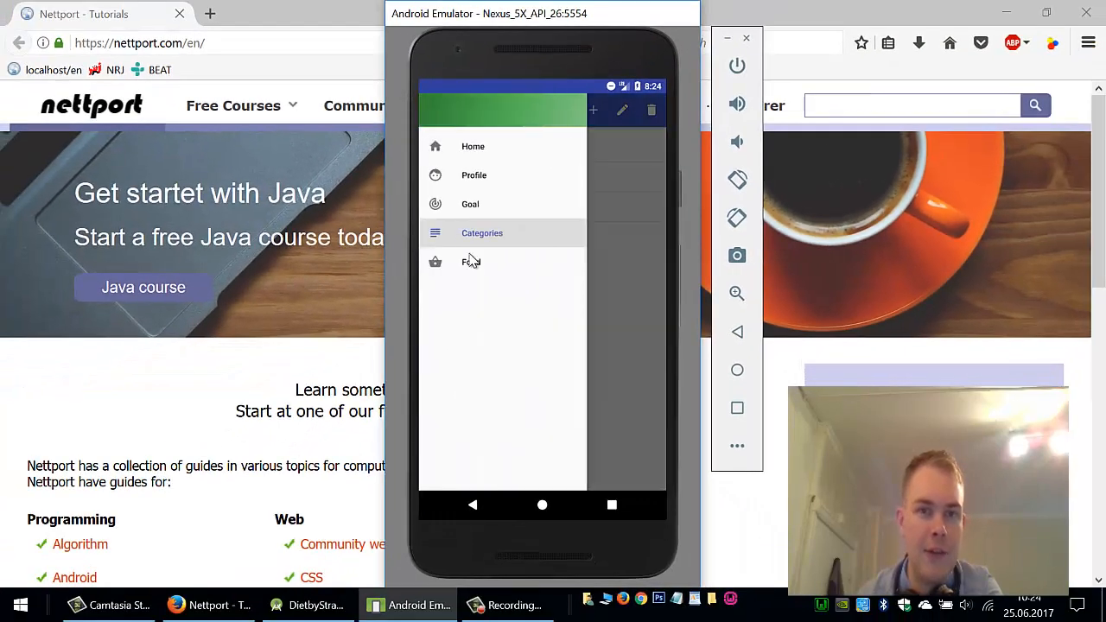
{"action": "left_click", "coordinate": [470, 263]}
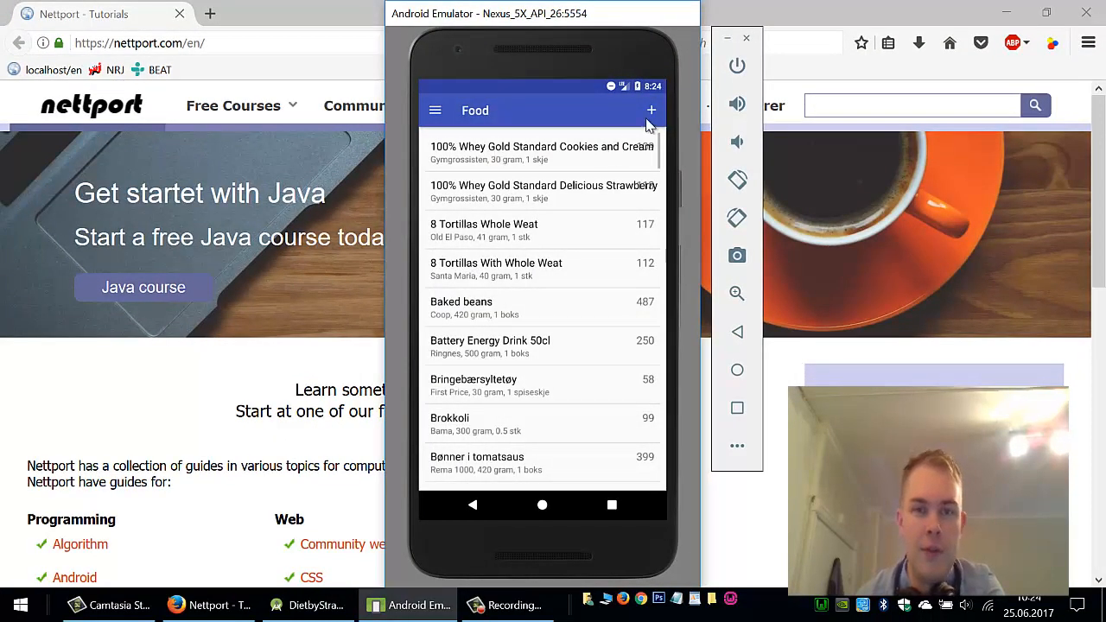
{"action": "left_click", "coordinate": [542, 153]}
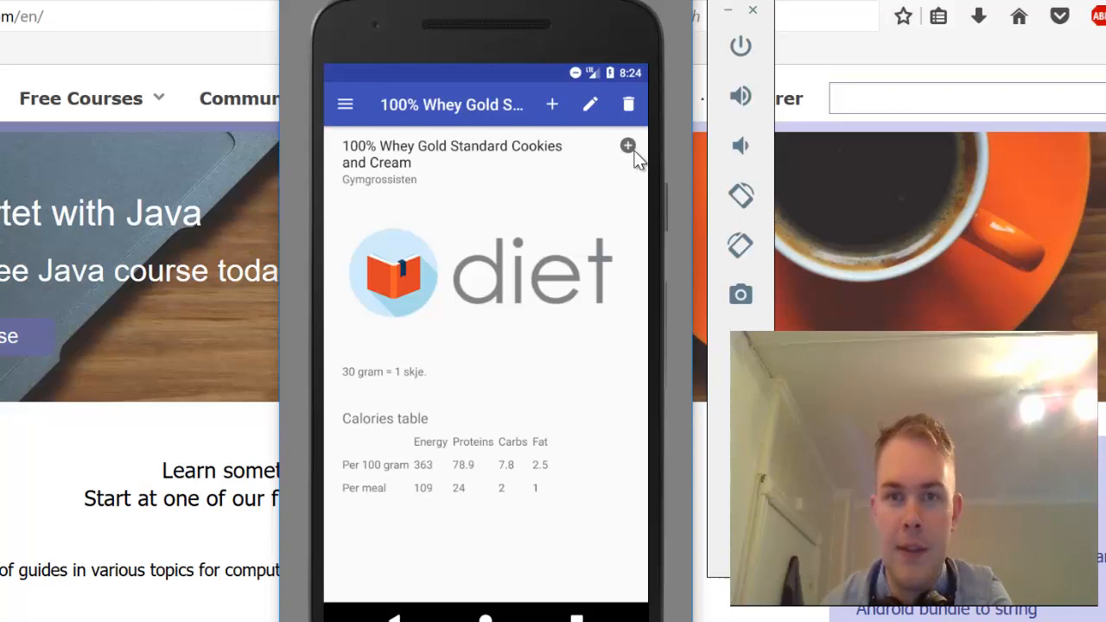
{"action": "left_click", "coordinate": [346, 104]}
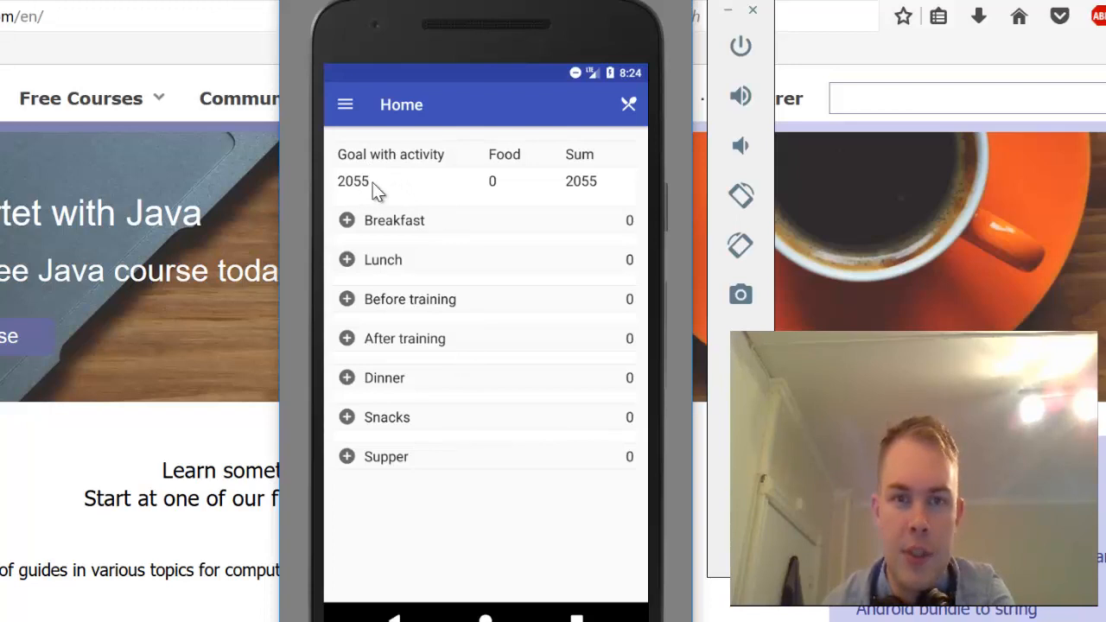
{"action": "mouse_move", "coordinate": [491, 188]}
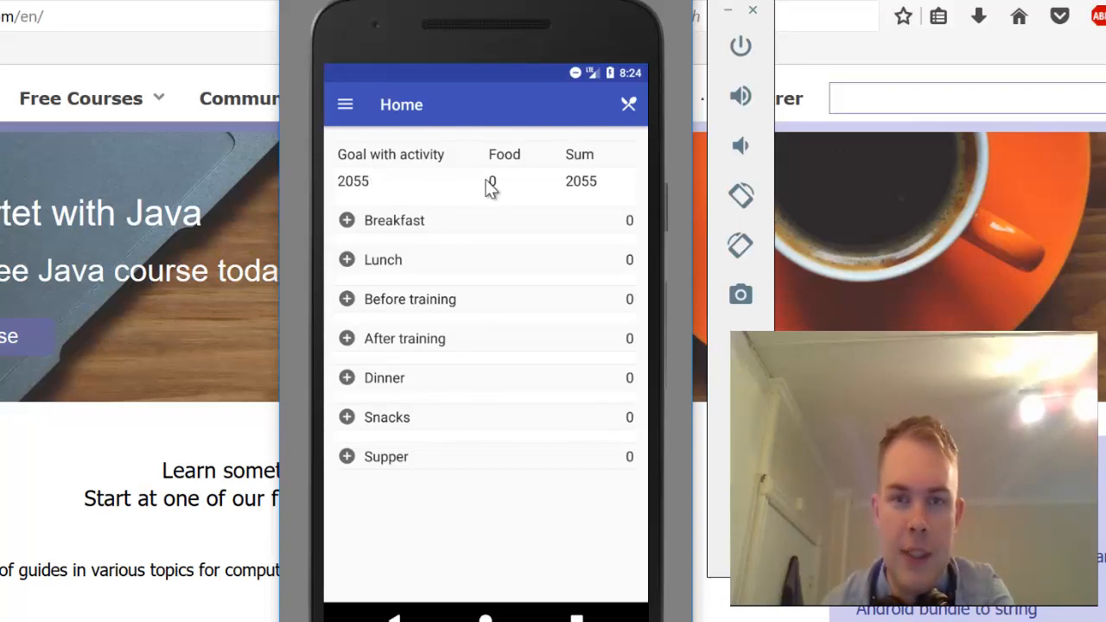
{"action": "mouse_move", "coordinate": [517, 190]}
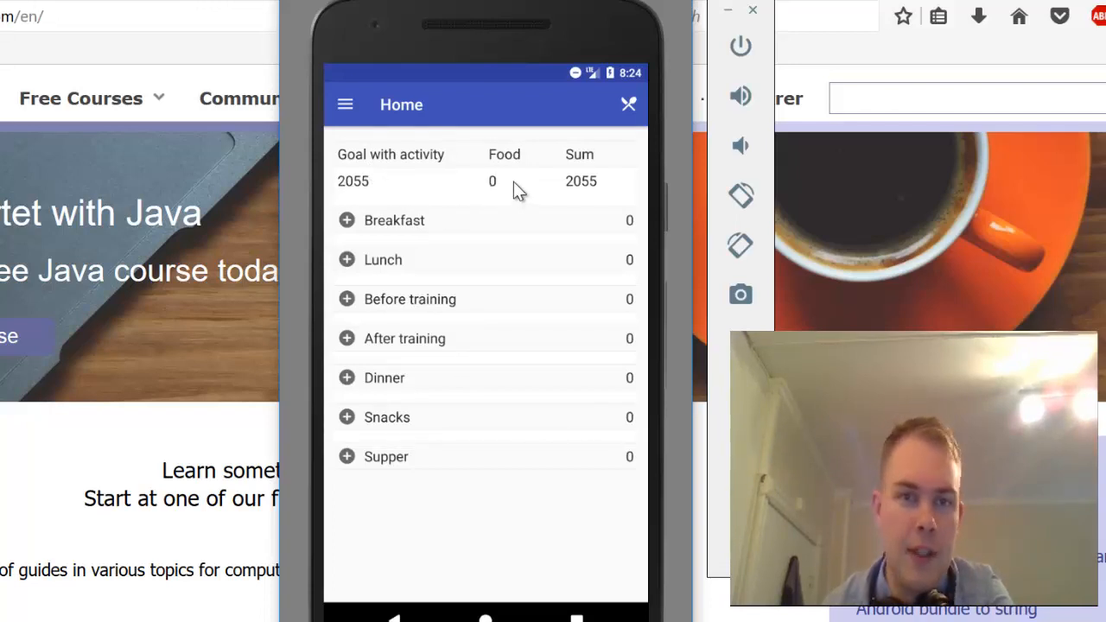
{"action": "mouse_move", "coordinate": [612, 198]}
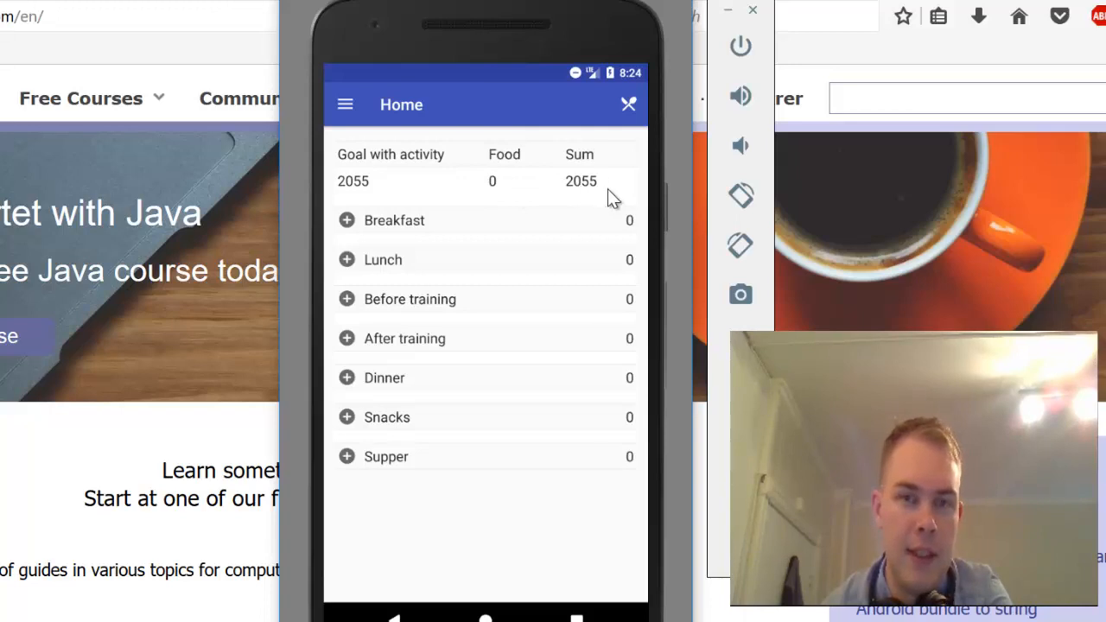
{"action": "mouse_move", "coordinate": [593, 189]}
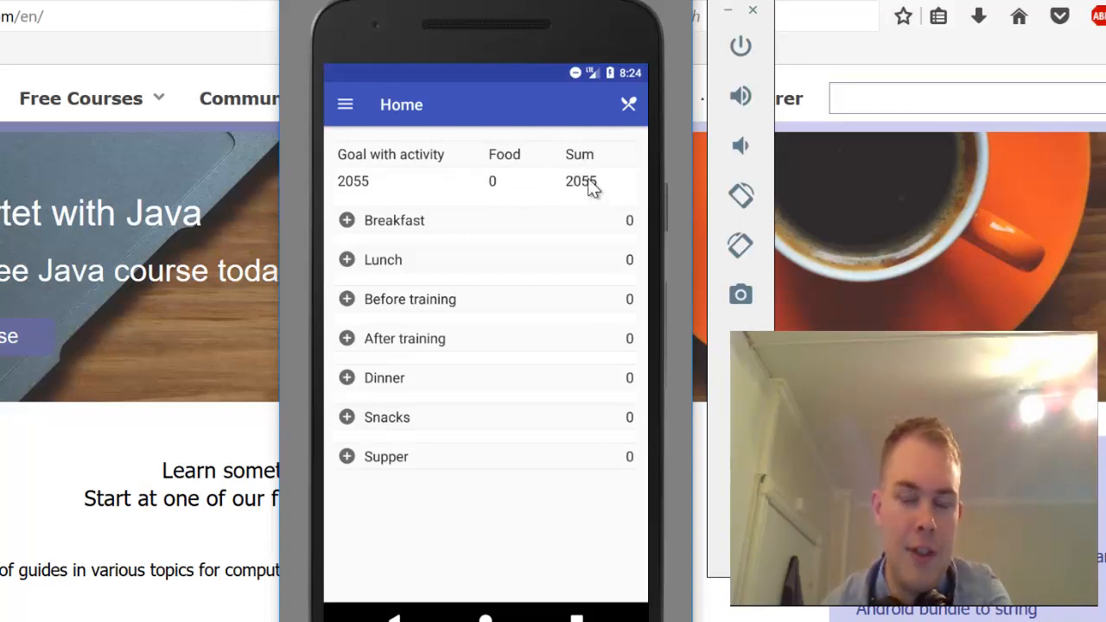
{"action": "mouse_move", "coordinate": [482, 211]}
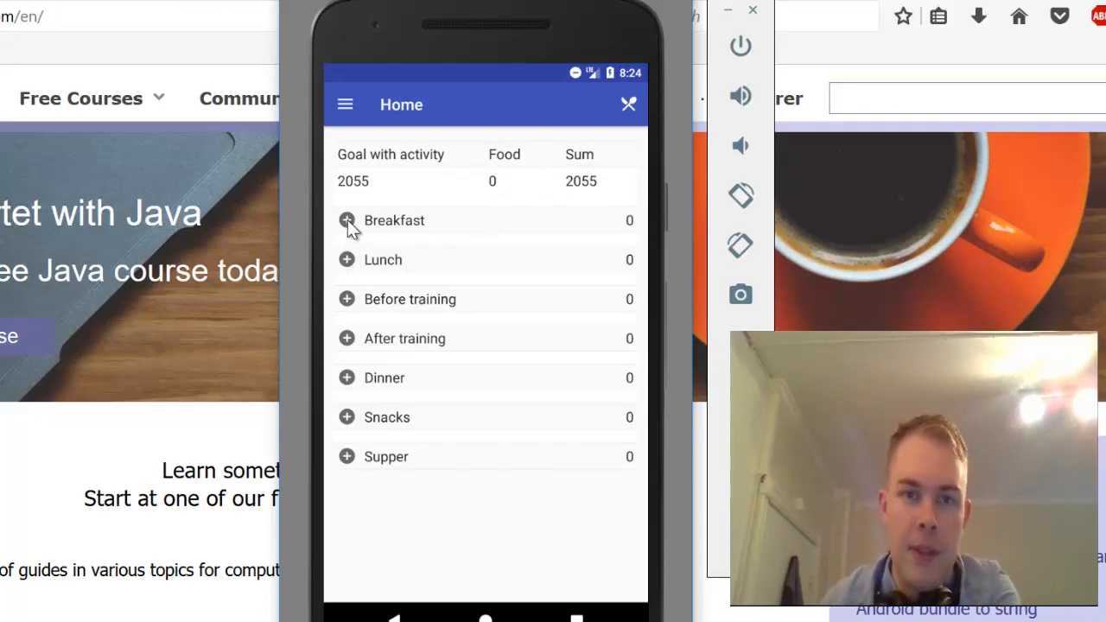
{"action": "left_click", "coordinate": [346, 222]}
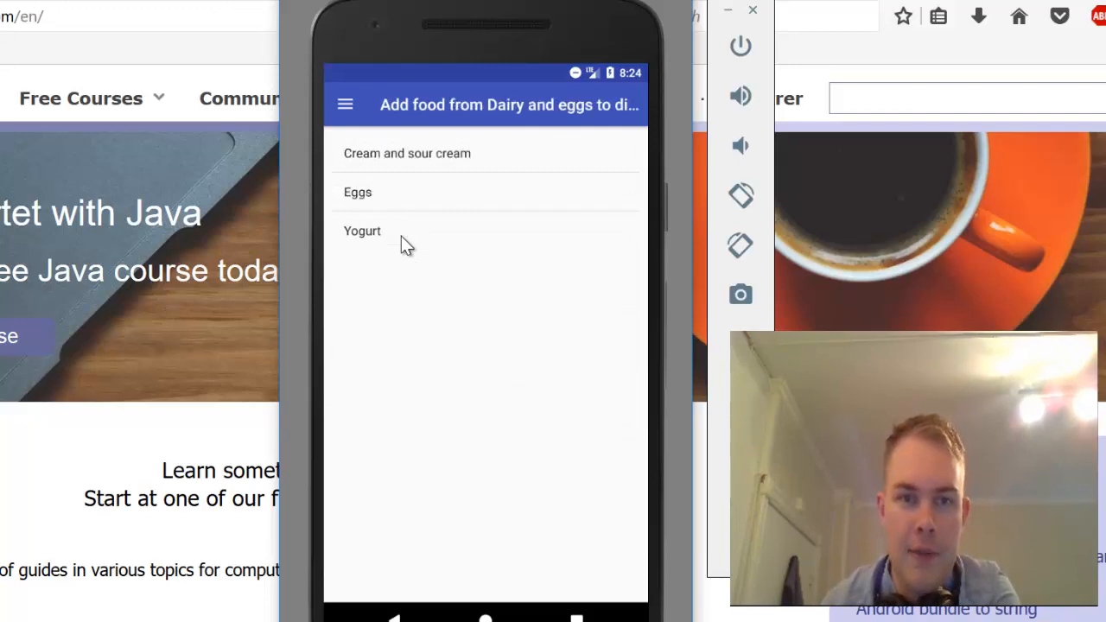
- Add Eggs with portion size 2 (126 g) to the breakfast diary
{"action": "left_click", "coordinate": [357, 191]}
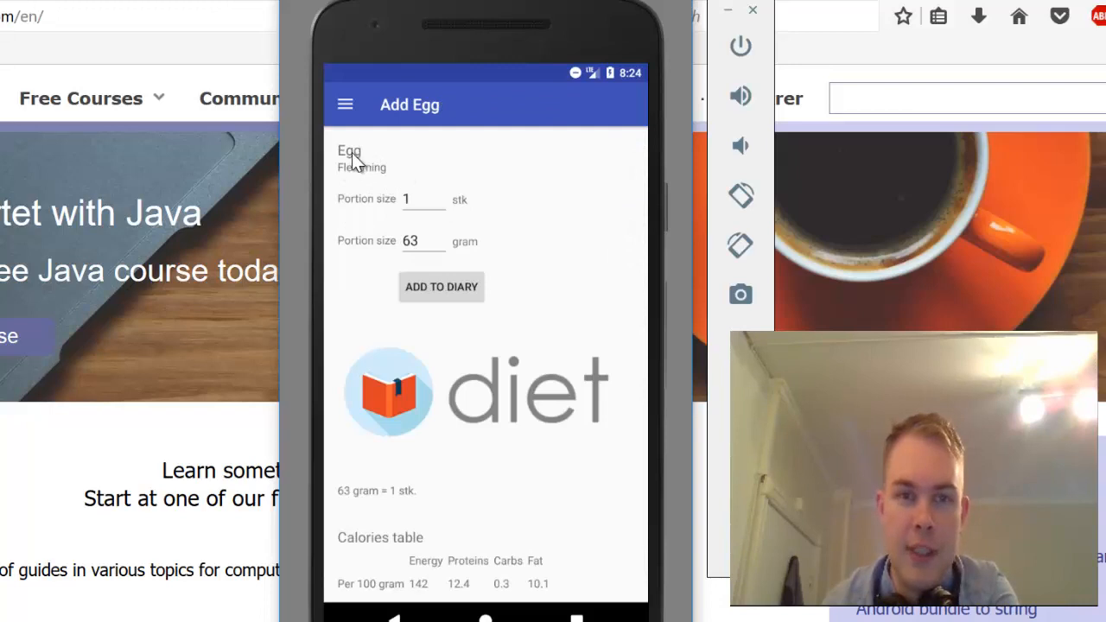
{"action": "mouse_move", "coordinate": [424, 208]}
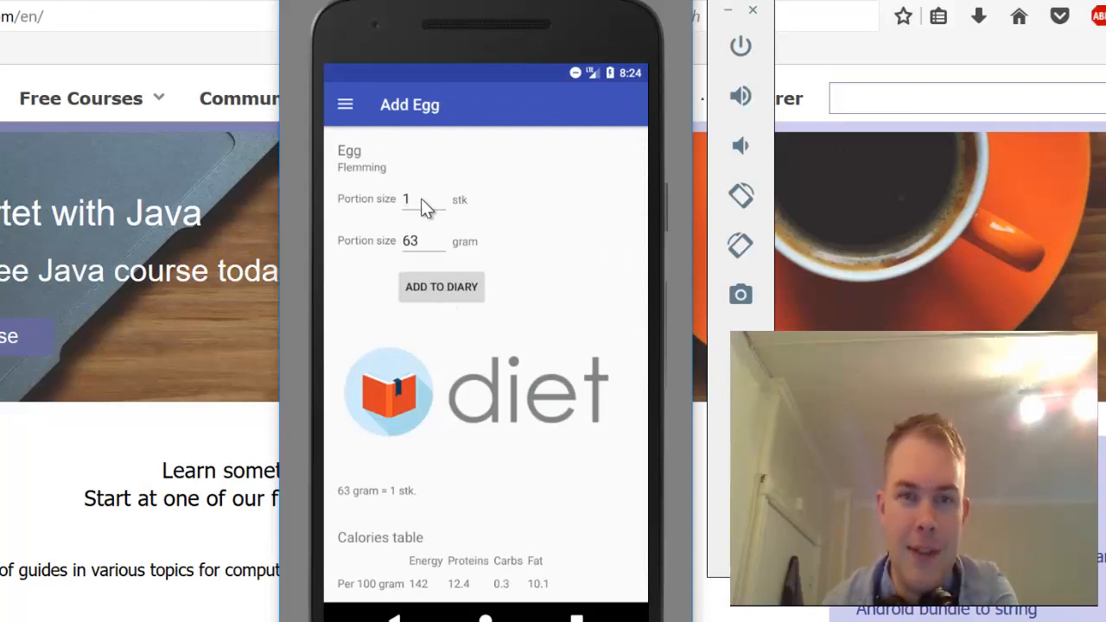
{"action": "left_click", "coordinate": [406, 199]}
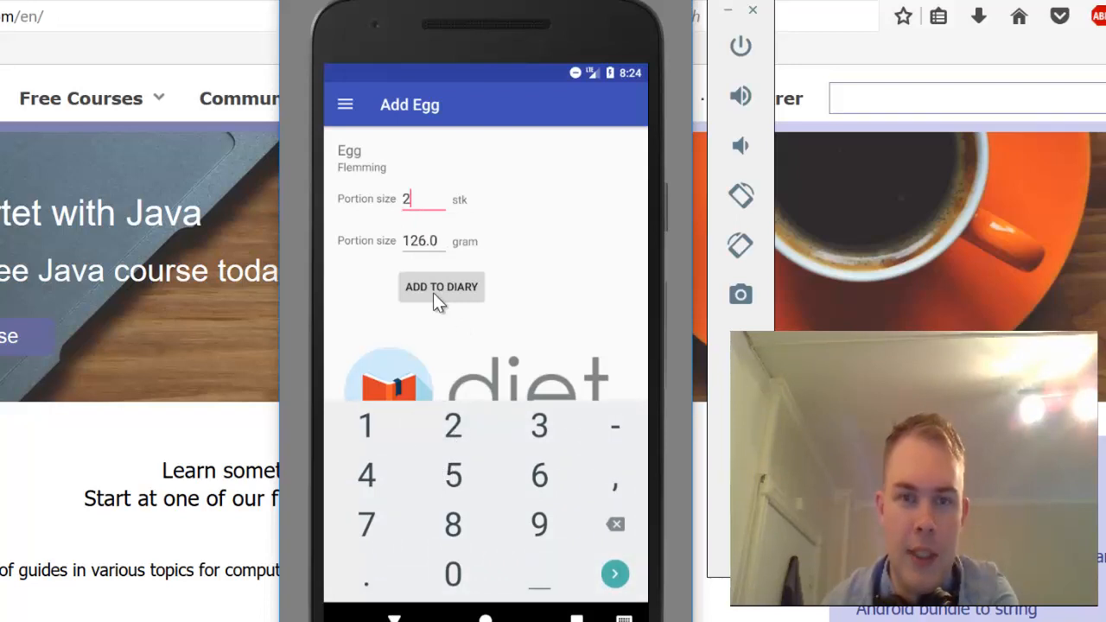
{"action": "left_click", "coordinate": [441, 287]}
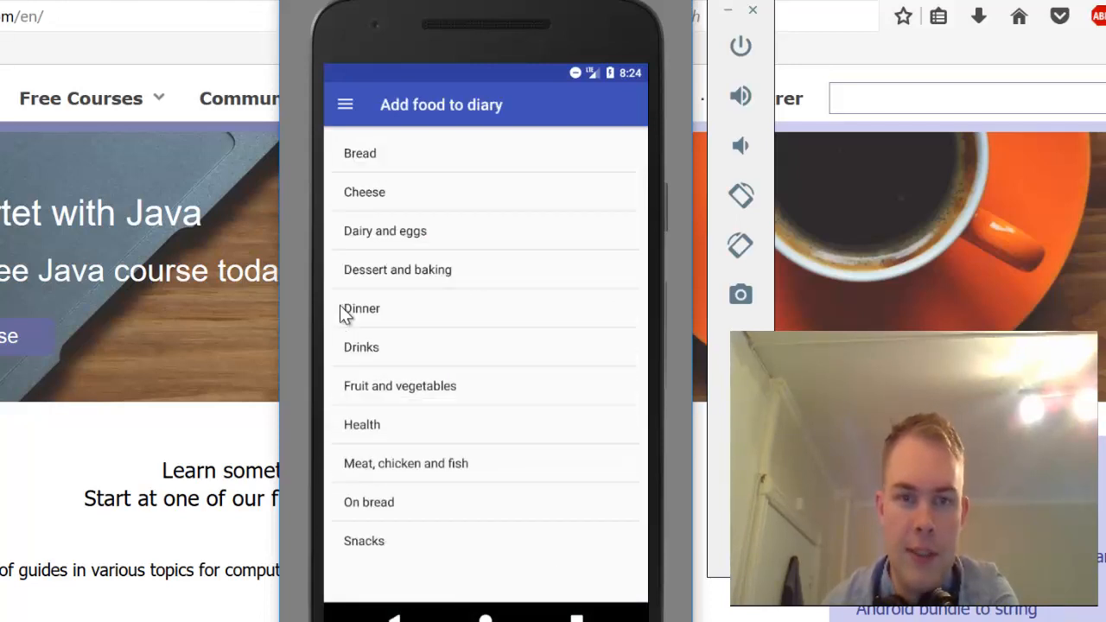
{"action": "mouse_move", "coordinate": [418, 432]}
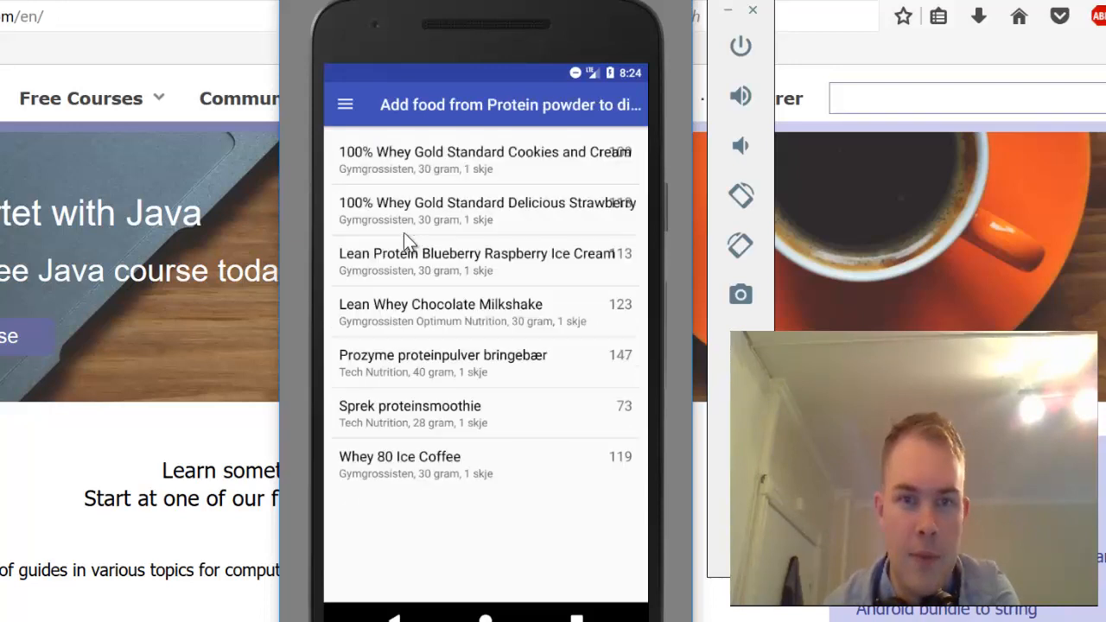
{"action": "mouse_move", "coordinate": [441, 395]}
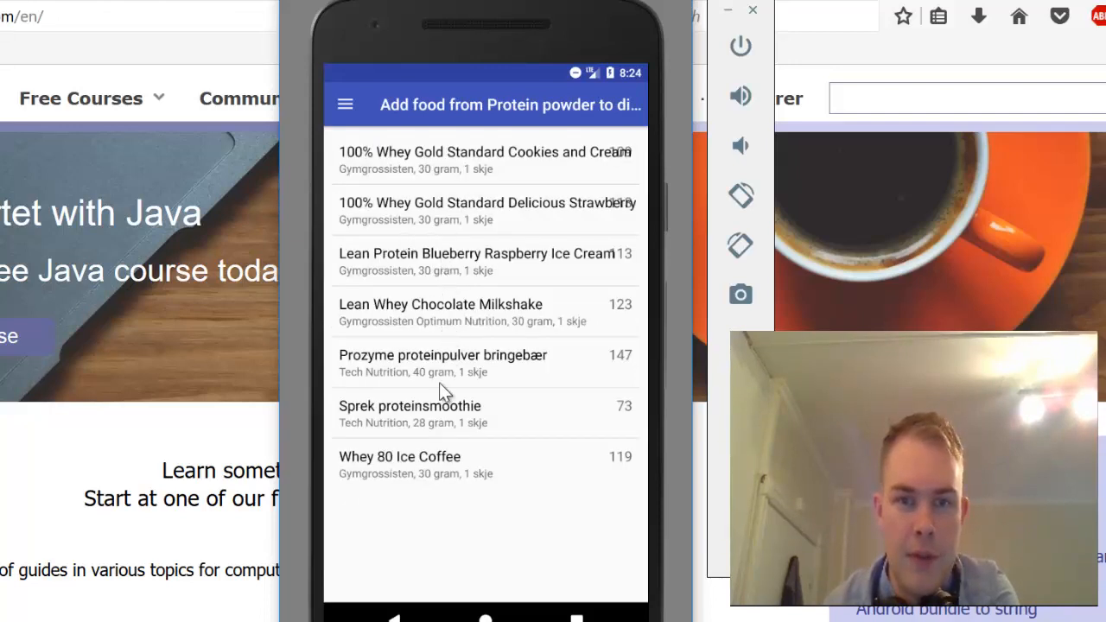
- Add one Sprek proteinsmoothie serving (28 g) to lunch, bringing food to 252 calories
{"action": "left_click", "coordinate": [410, 406]}
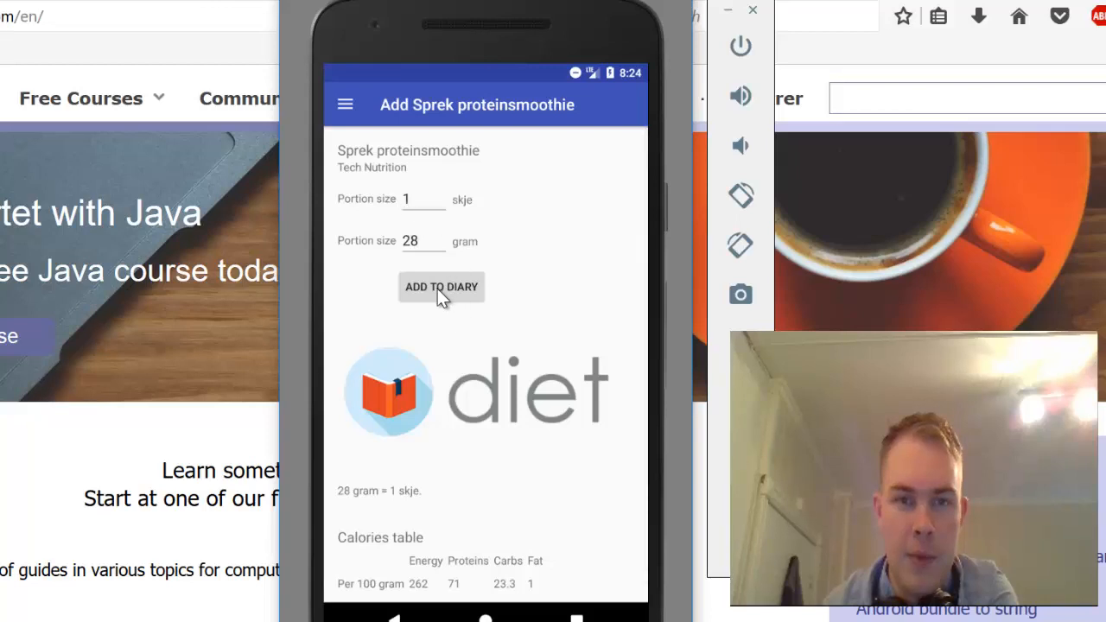
{"action": "left_click", "coordinate": [442, 287]}
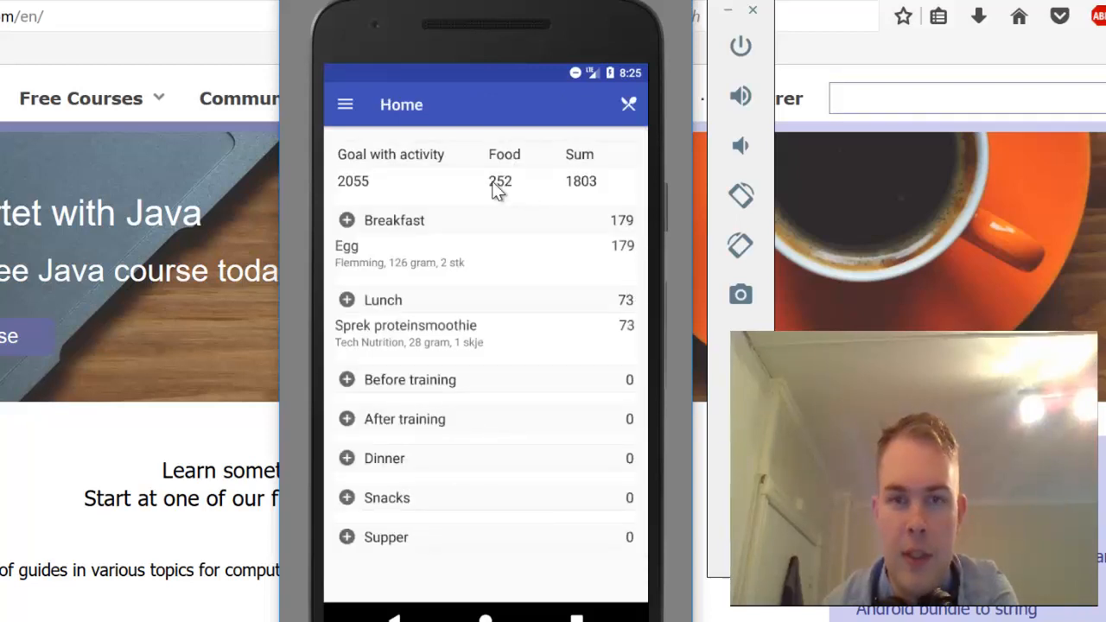
{"action": "mouse_move", "coordinate": [579, 339]}
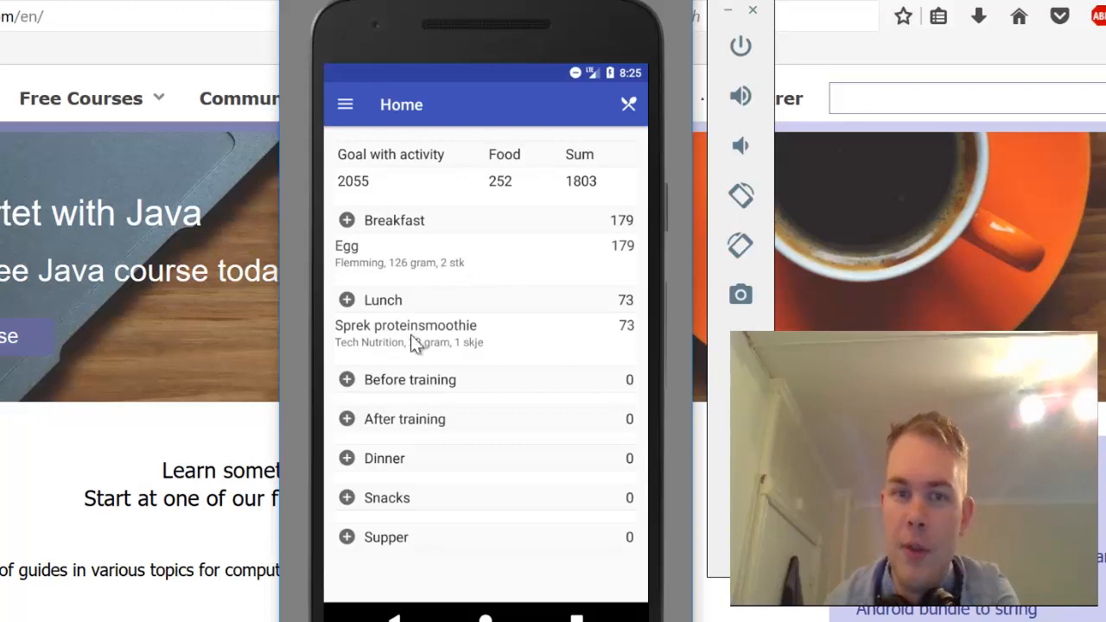
- Edit the lunch Sprek proteinsmoothie entry to portion size 2 (56 g)
{"action": "left_click", "coordinate": [405, 333]}
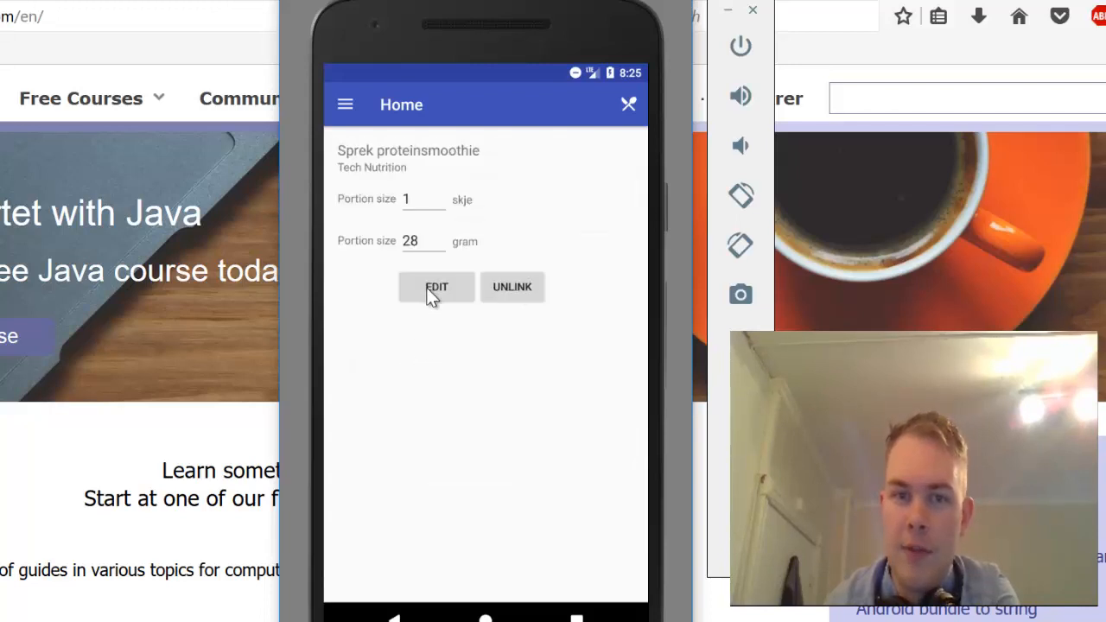
{"action": "left_click", "coordinate": [424, 200]}
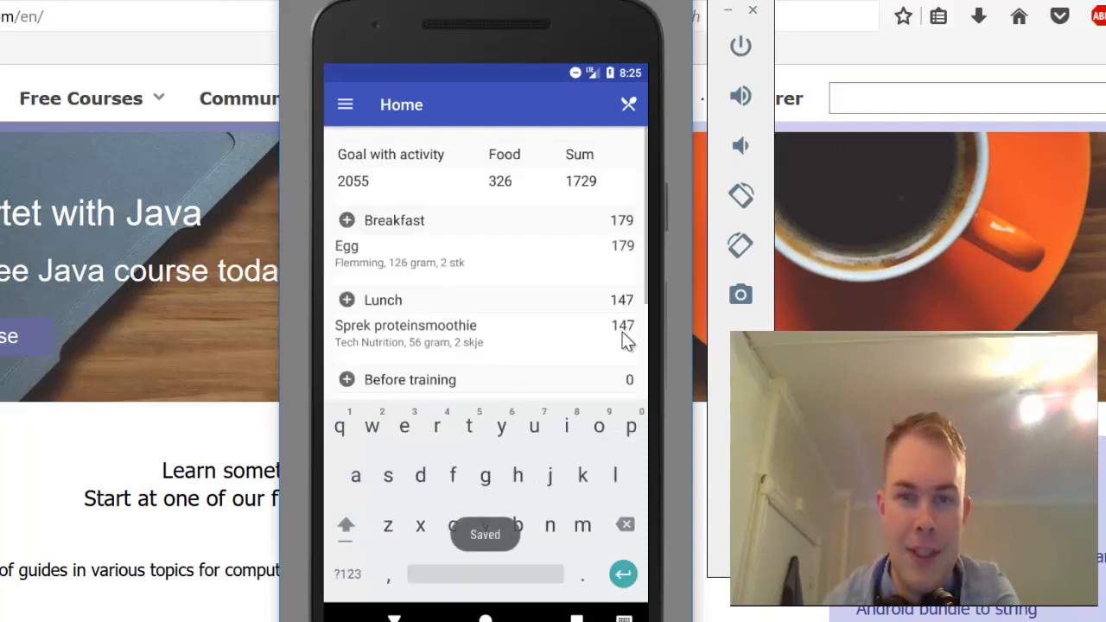
{"action": "left_click", "coordinate": [405, 332]}
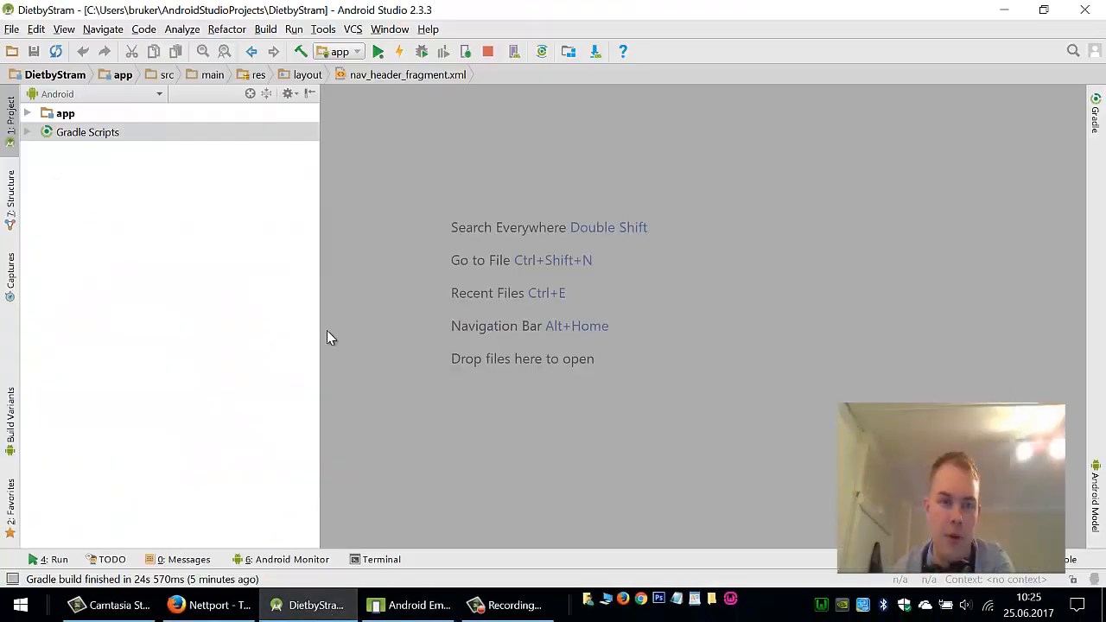
- Show the DietbyStram project in Android Studio, then switch to the Nettport website
{"action": "left_click_drag", "start_coordinate": [320, 337], "coordinate": [295, 298]}
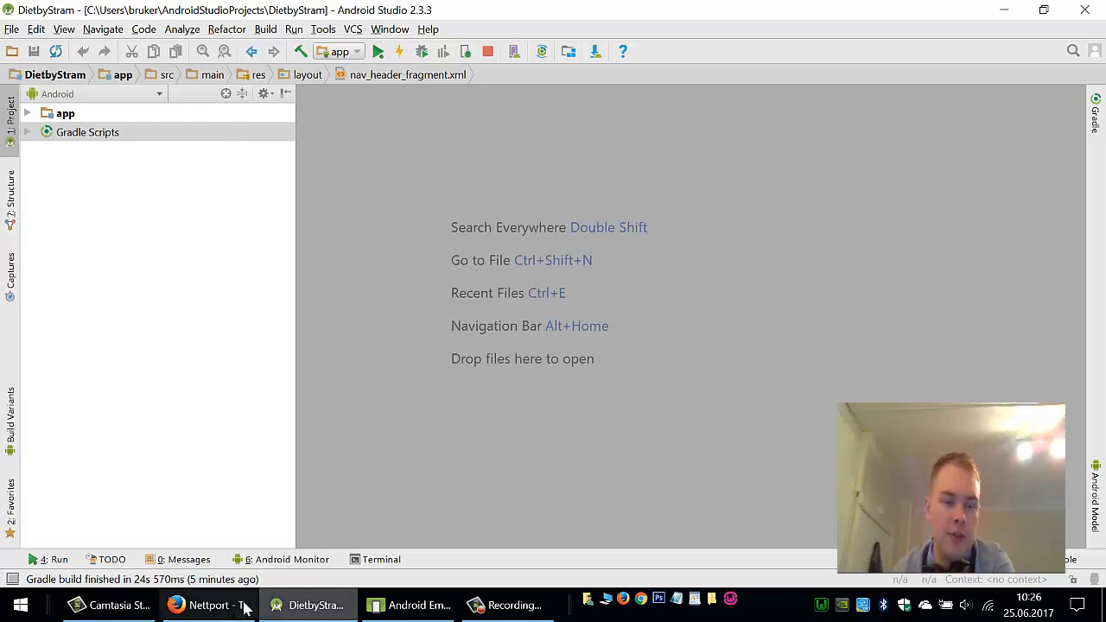
{"action": "left_click", "coordinate": [207, 605]}
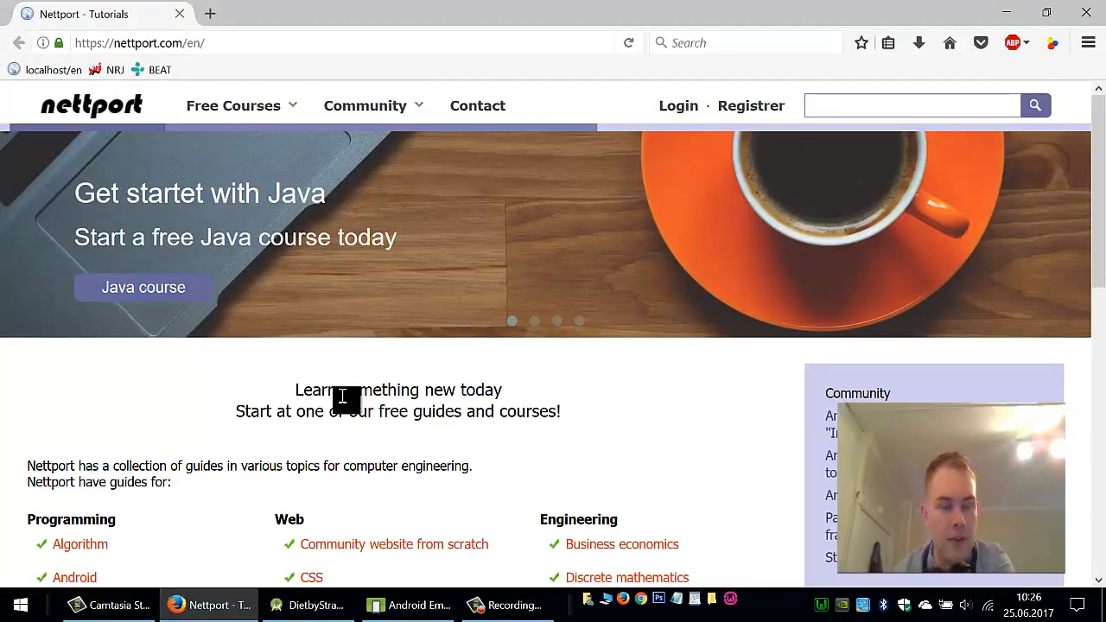
- Go to Android under Programming and choose lesson 2 Setup from Module 1 Basics
{"action": "scroll", "scroll_direction": "down", "scroll_amount": 3}
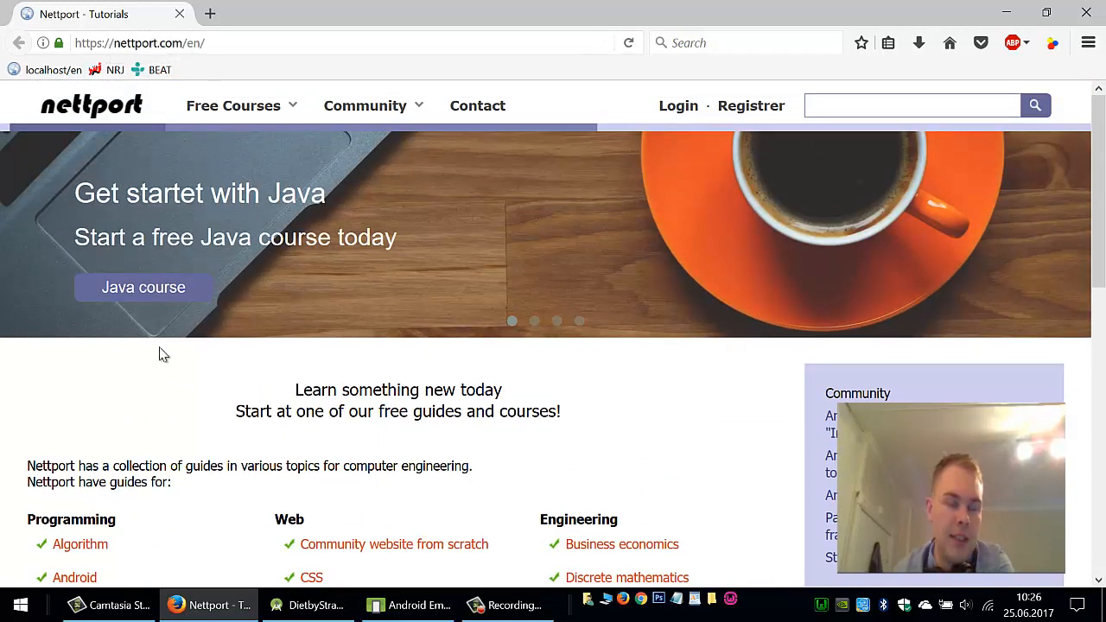
{"action": "scroll", "scroll_direction": "down", "scroll_amount": 3}
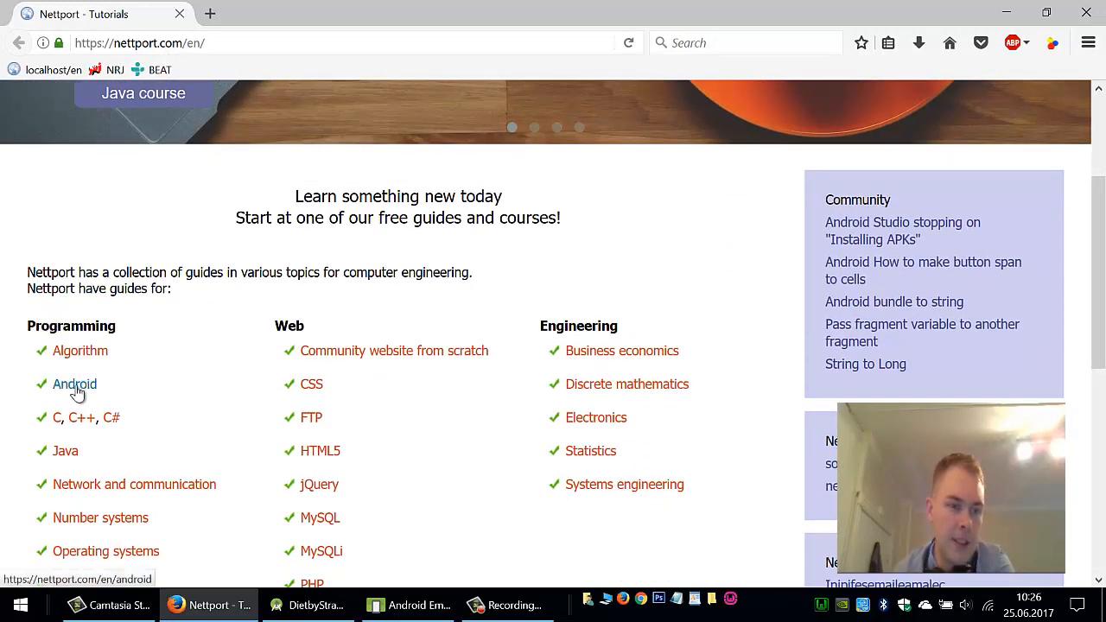
{"action": "left_click", "coordinate": [74, 383]}
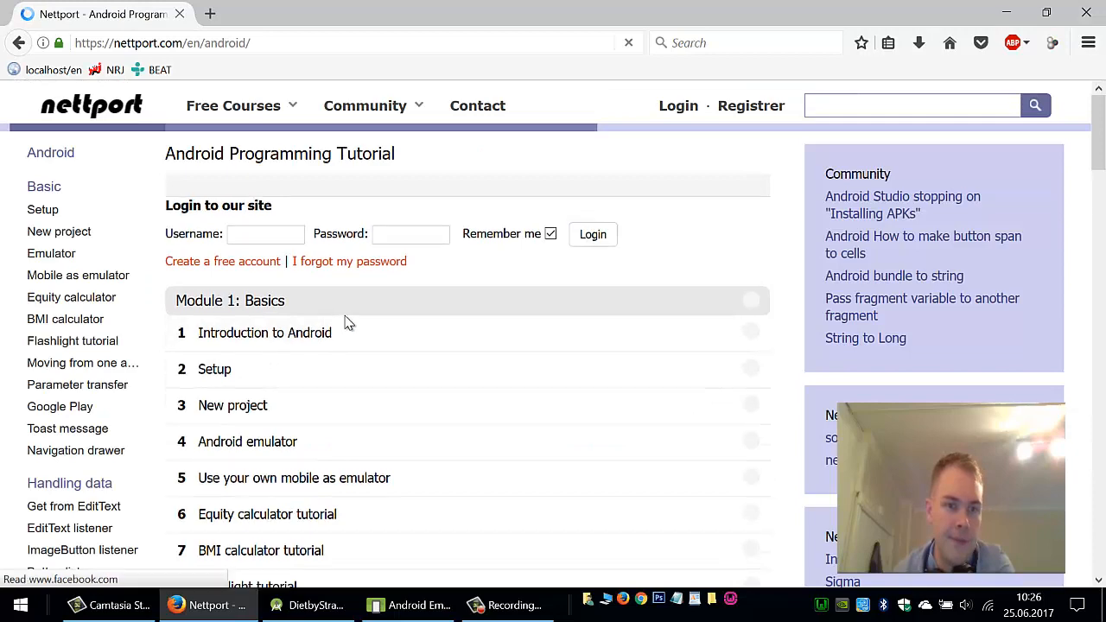
{"action": "scroll", "scroll_direction": "down", "scroll_amount": 3}
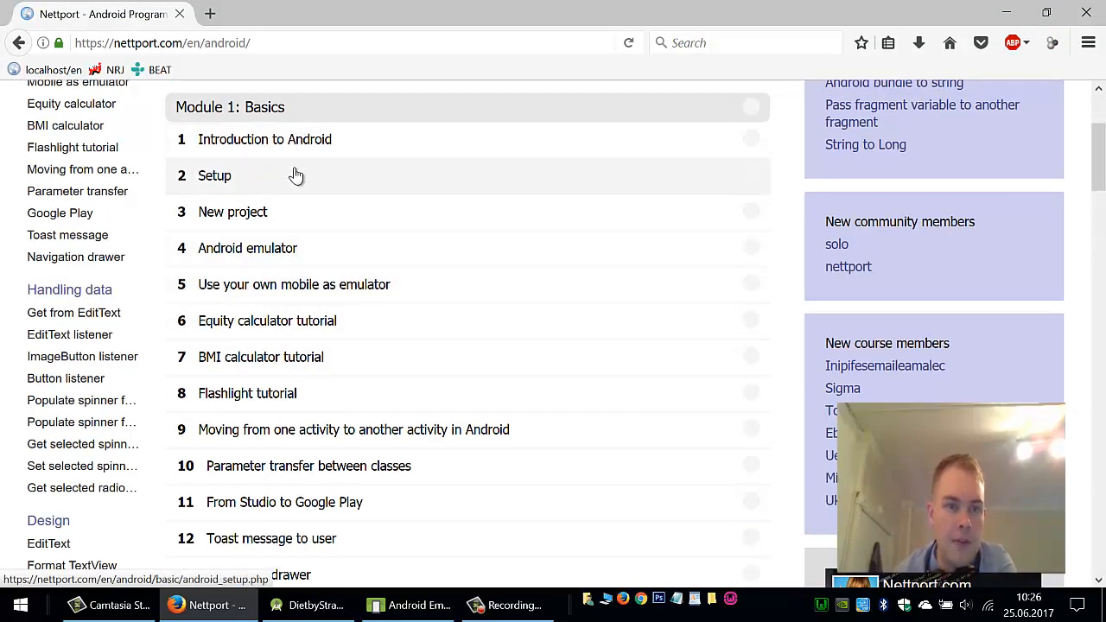
{"action": "left_click", "coordinate": [215, 176]}
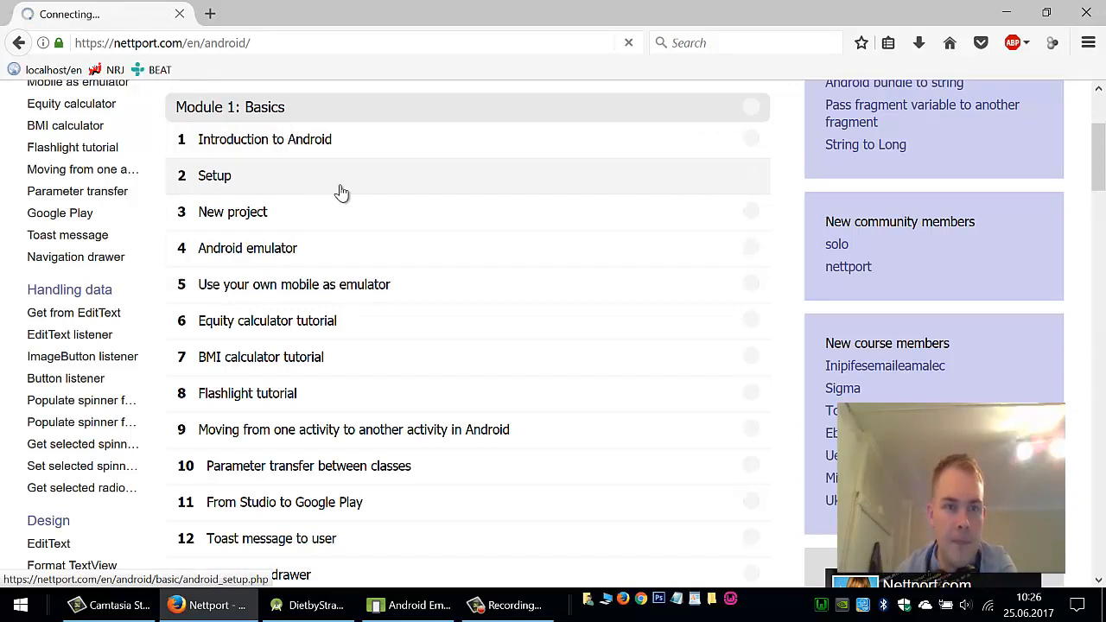
- Load the Android Setup lesson and choose Android Studio over Eclipse
{"action": "left_click", "coordinate": [214, 177]}
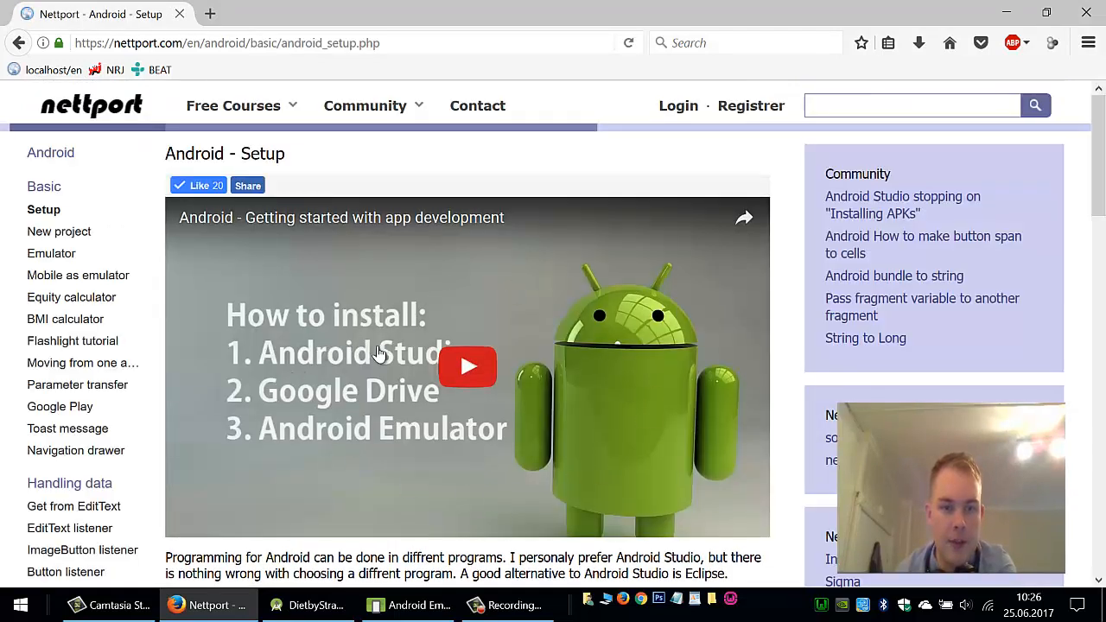
{"action": "scroll", "scroll_direction": "down", "scroll_amount": 3}
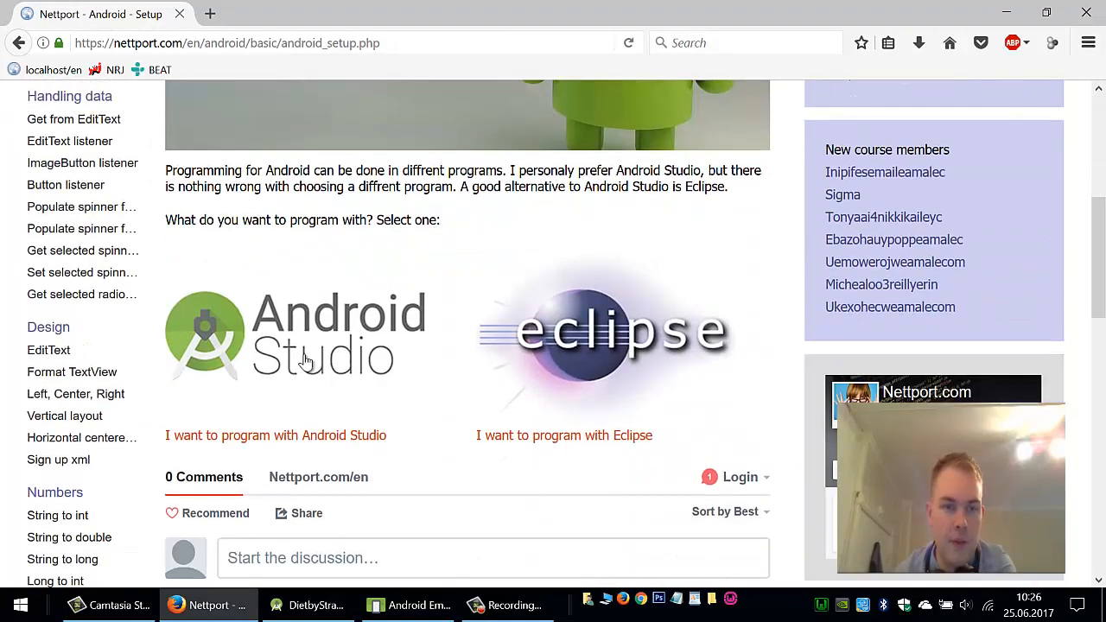
{"action": "mouse_move", "coordinate": [297, 372]}
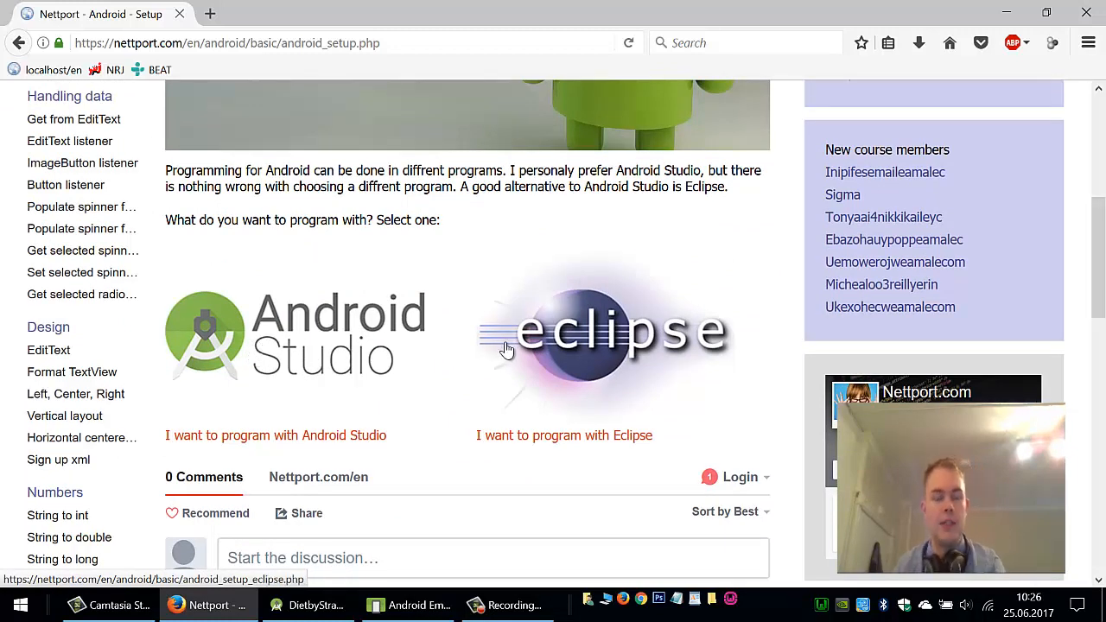
{"action": "mouse_move", "coordinate": [285, 349]}
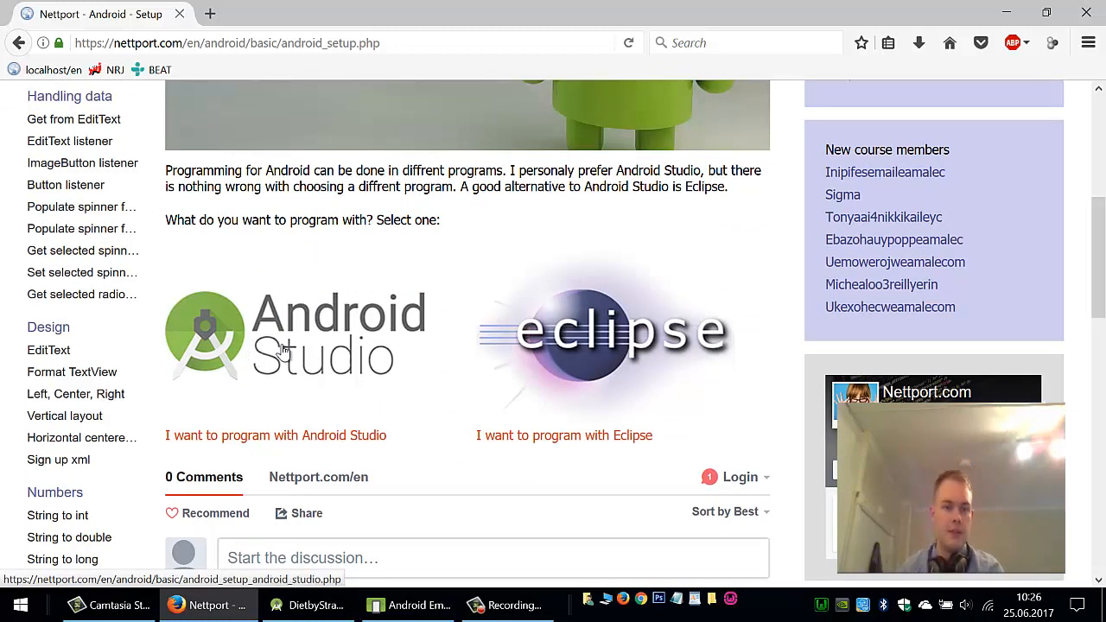
{"action": "left_click", "coordinate": [275, 436]}
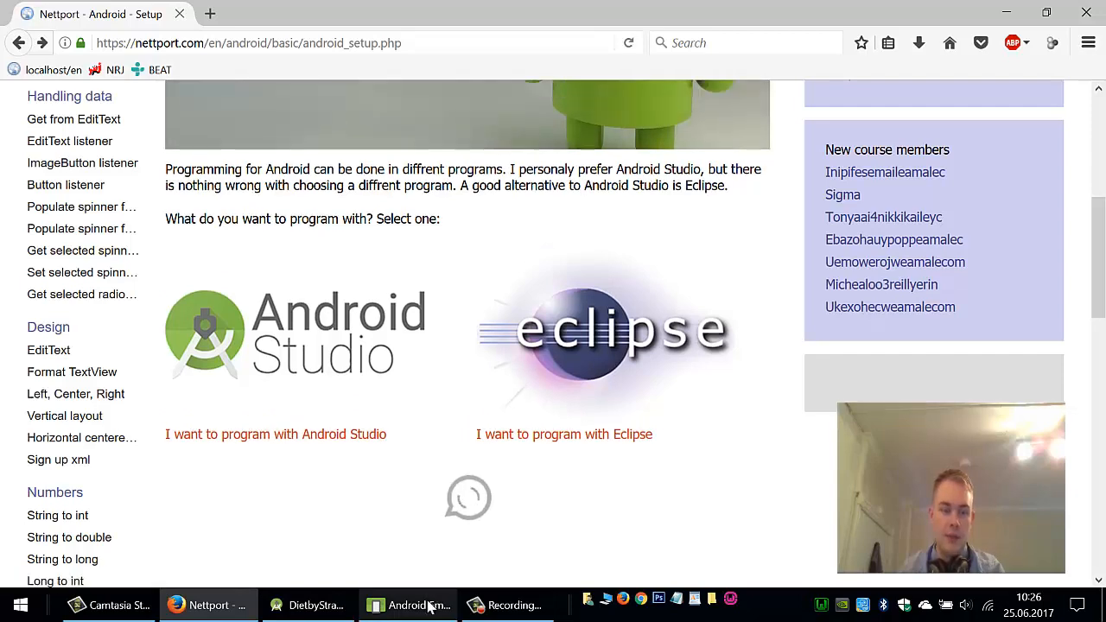
- Switch back to the diet app and show its navigation drawer of Home, Profile, Goal, Categories and Food
{"action": "left_click", "coordinate": [407, 606]}
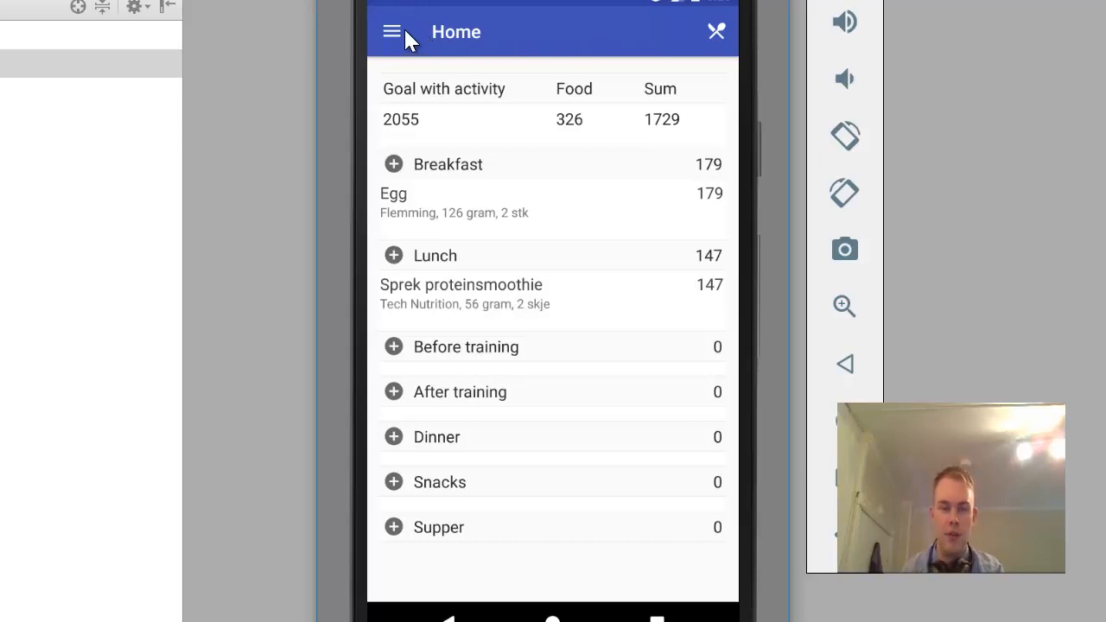
{"action": "left_click", "coordinate": [393, 31]}
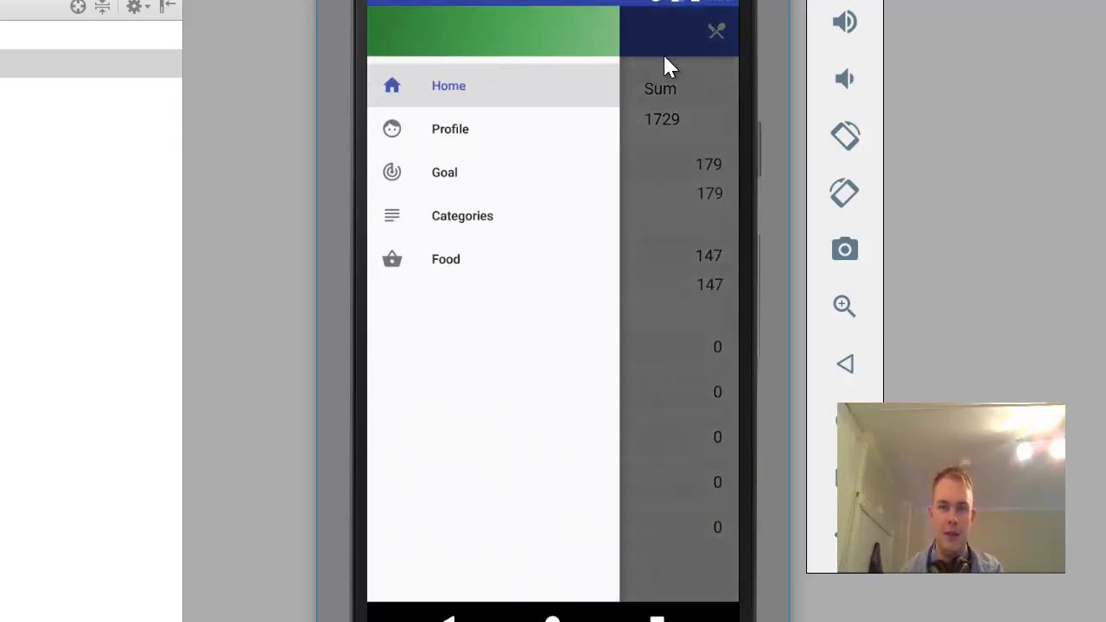